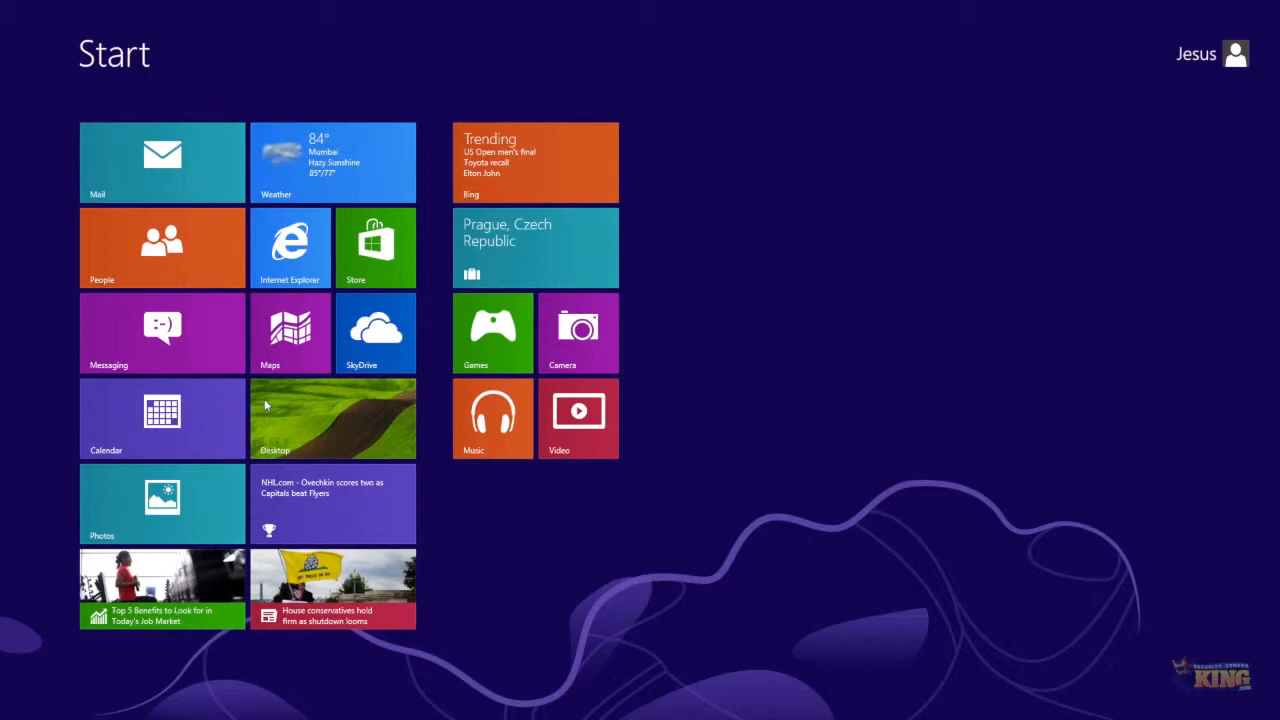
Launch Internet Explorer from the Start screen and load the camera login page at 192.168.1.108.
left_click(333, 418)
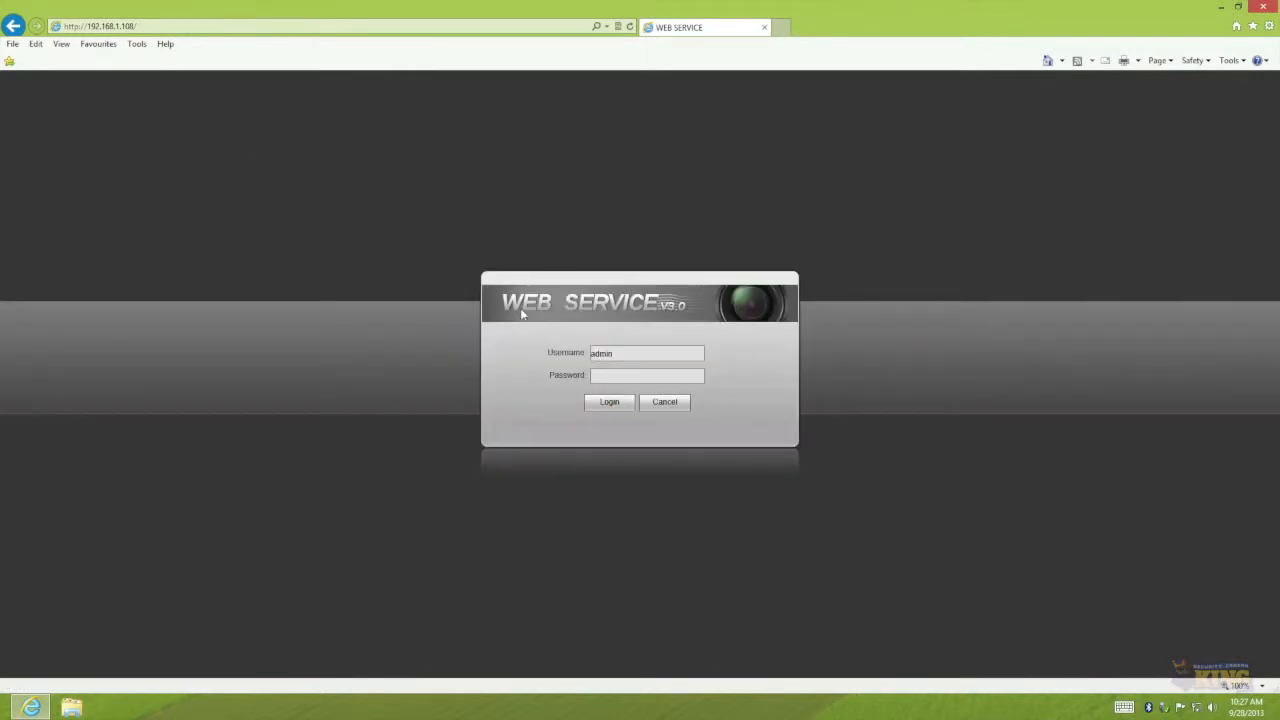
Enter the admin password and log in to reach the live video view.
left_click(646, 376)
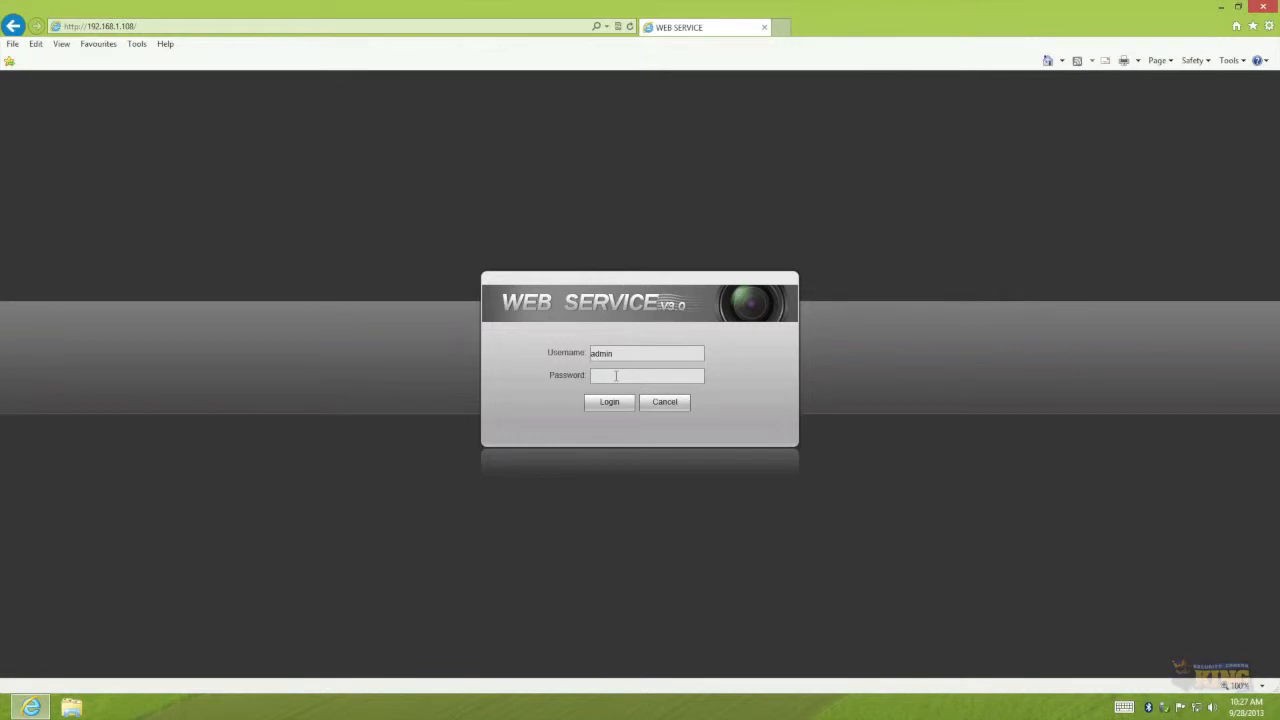
left_click(609, 402)
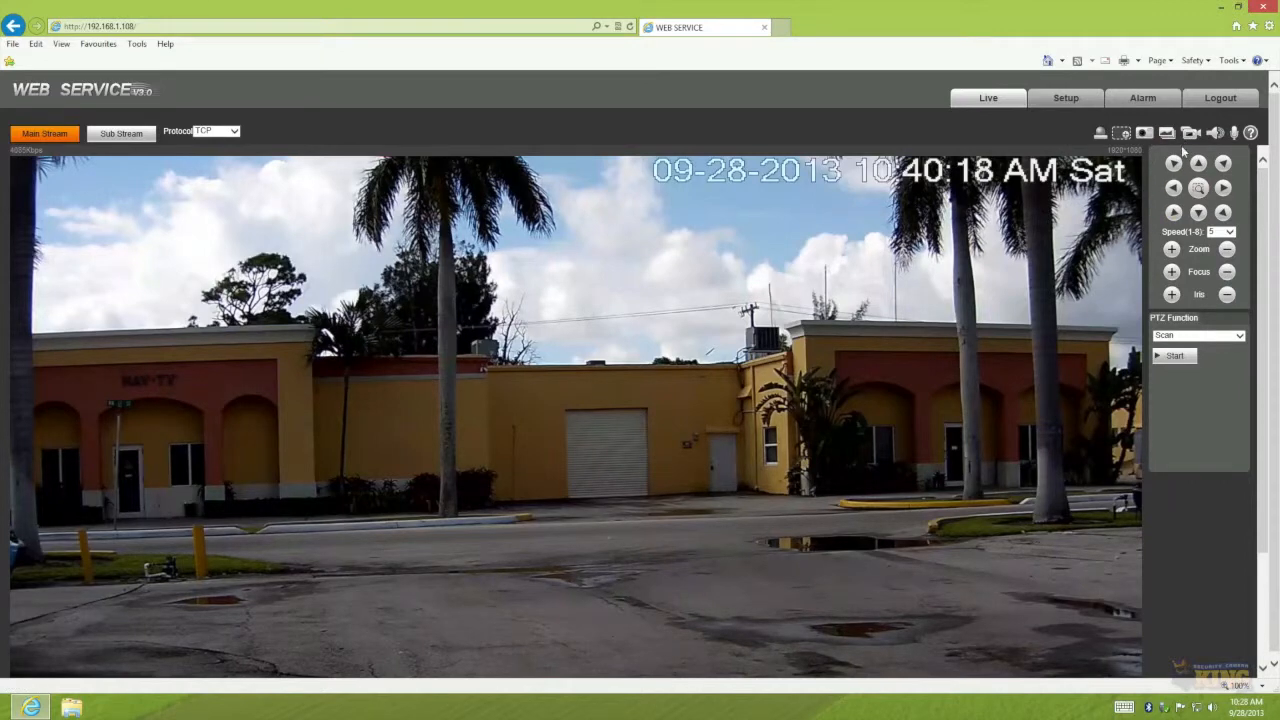
left_click(1222, 187)
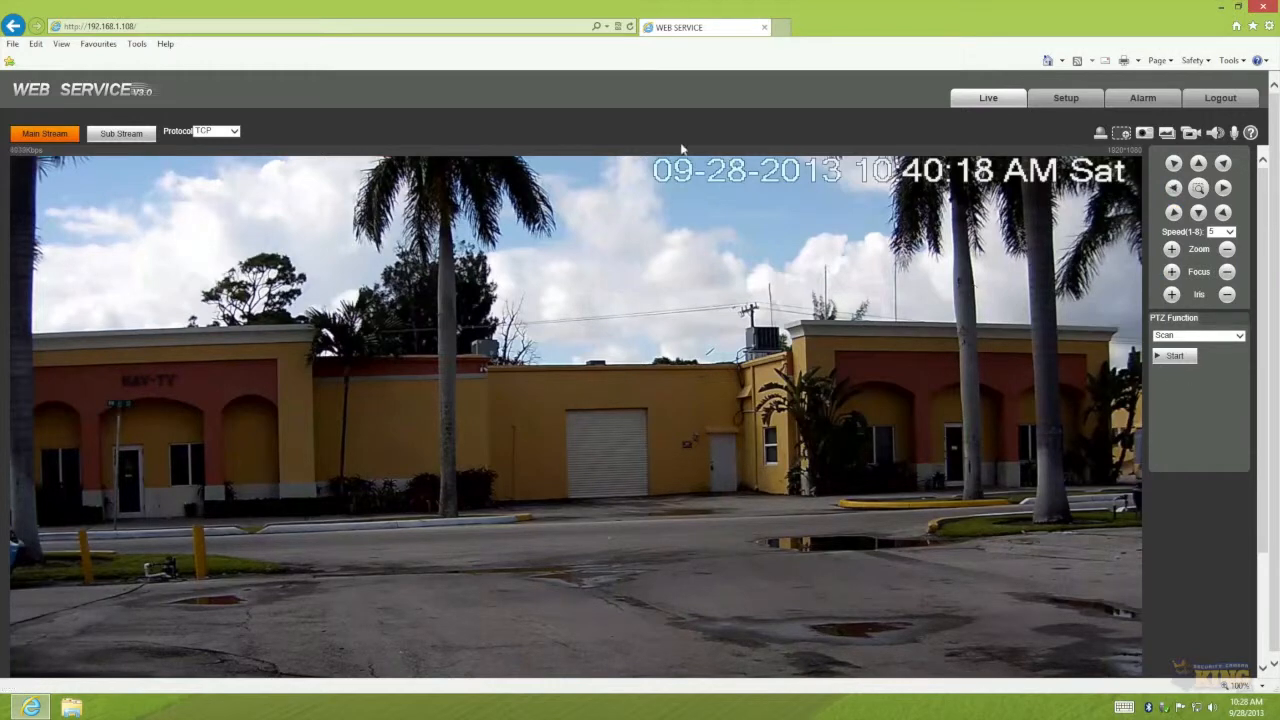
mouse_move(559, 236)
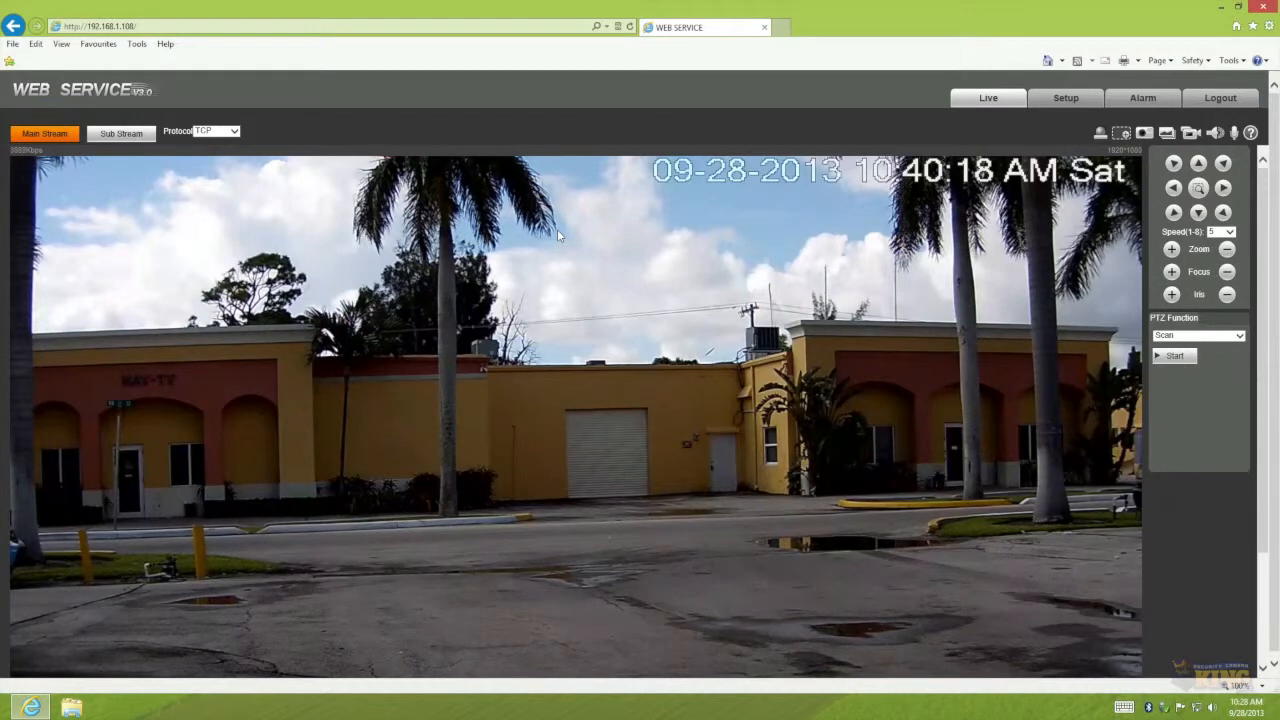
left_click(120, 133)
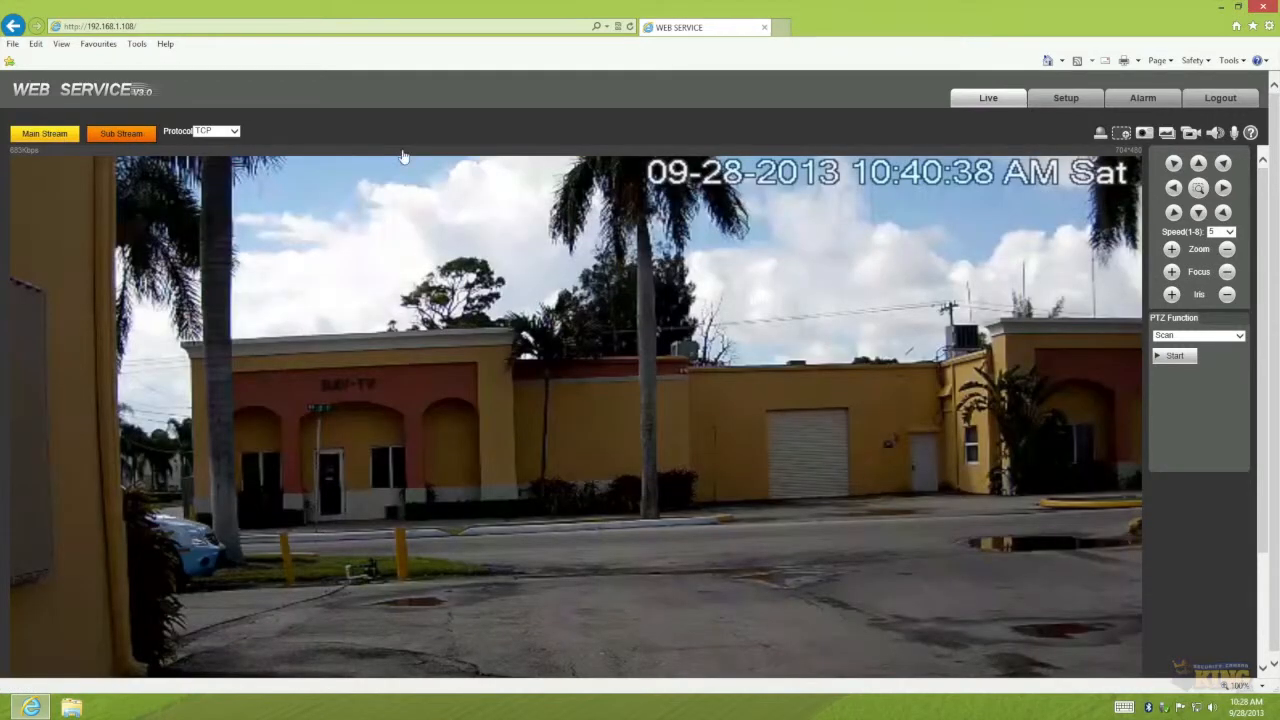
mouse_move(1198, 218)
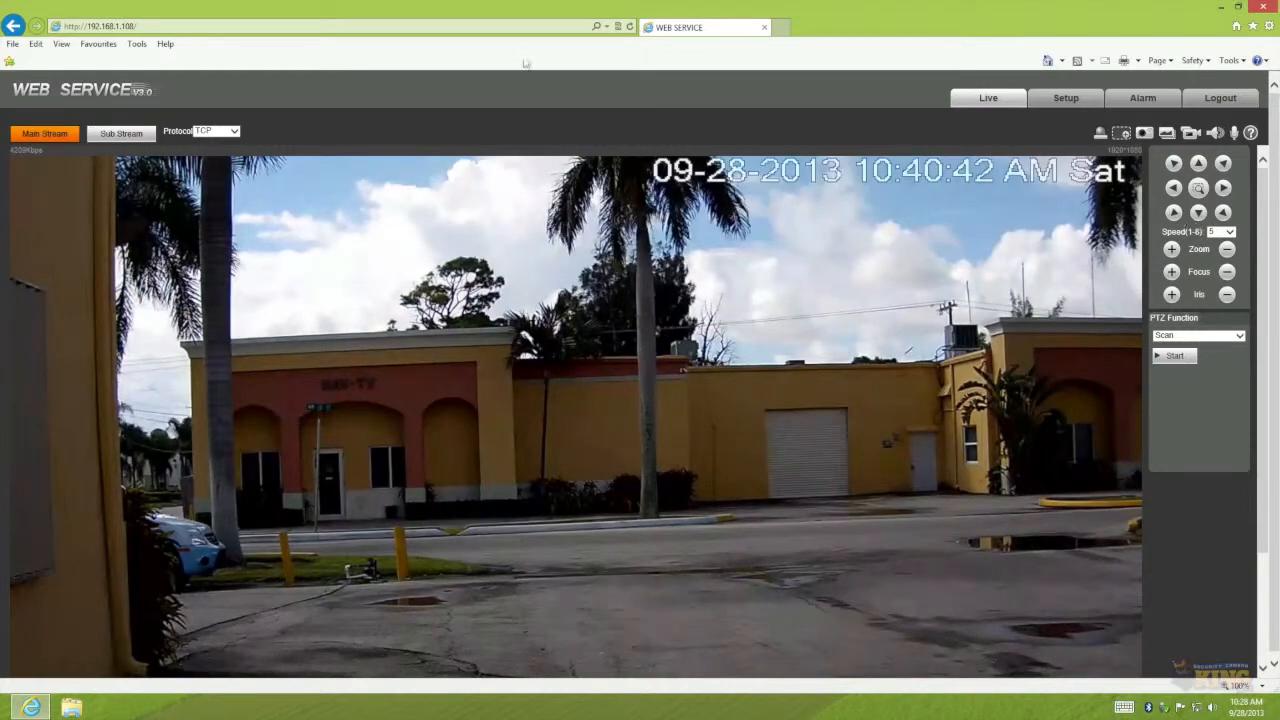
mouse_move(789, 103)
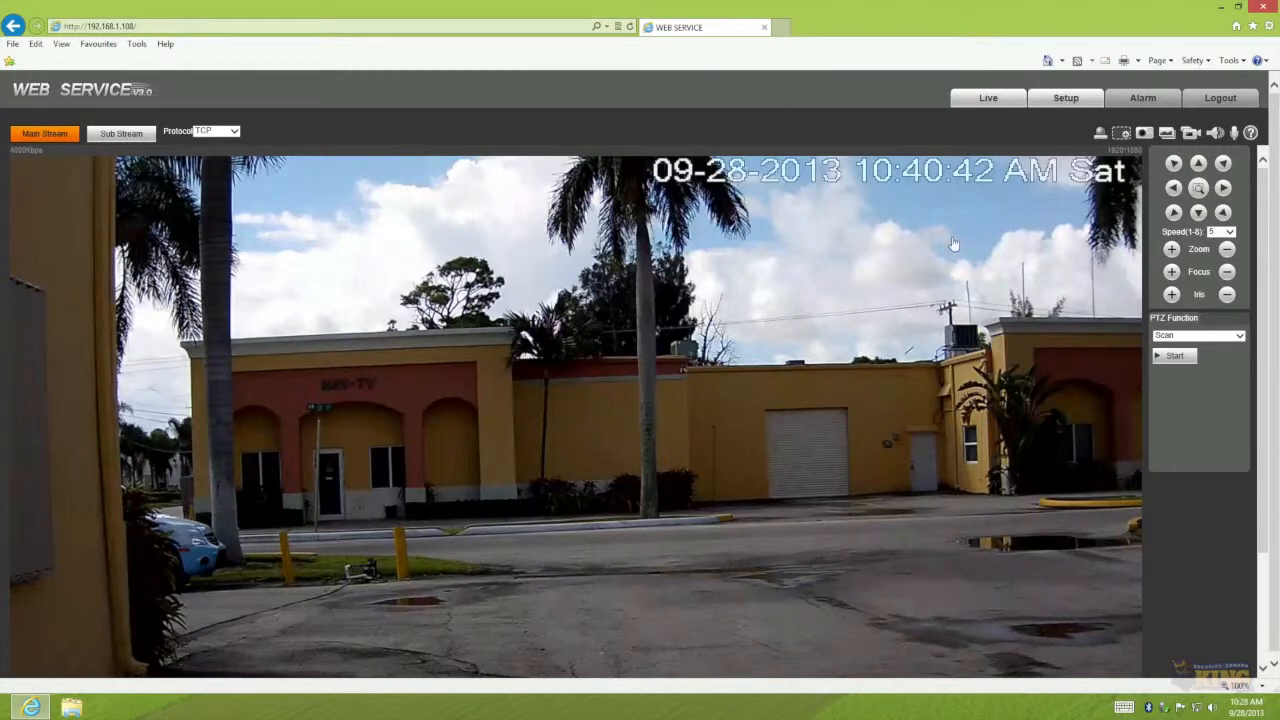
Open Camera Conditions, browse Exposure, NR, Zoom and Picture, and uncheck Picture Flip.
left_click(1065, 97)
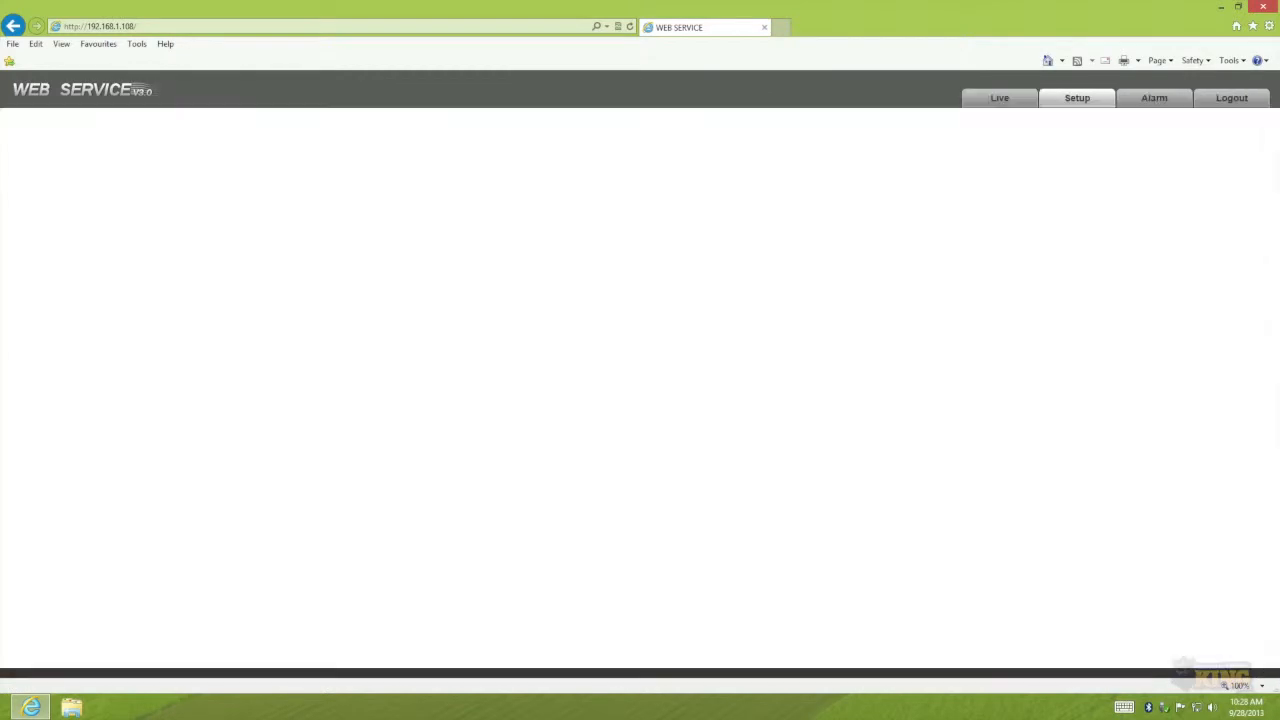
left_click(1077, 98)
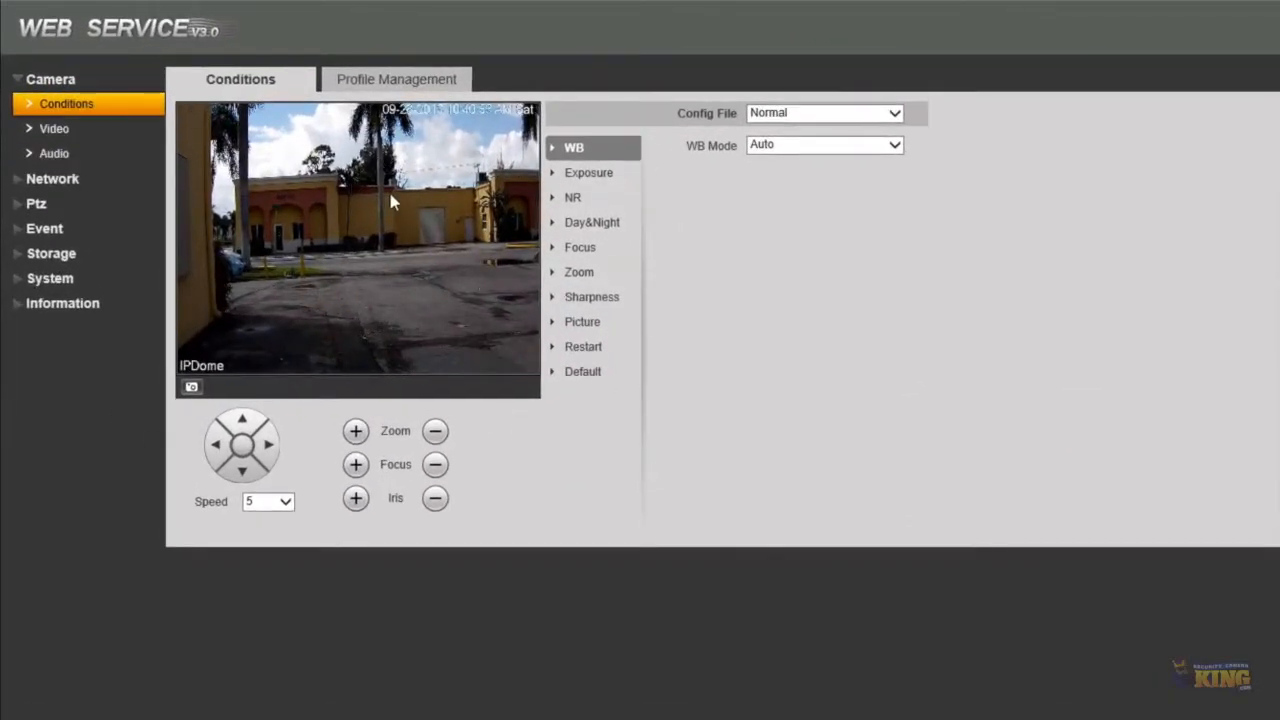
mouse_move(771, 301)
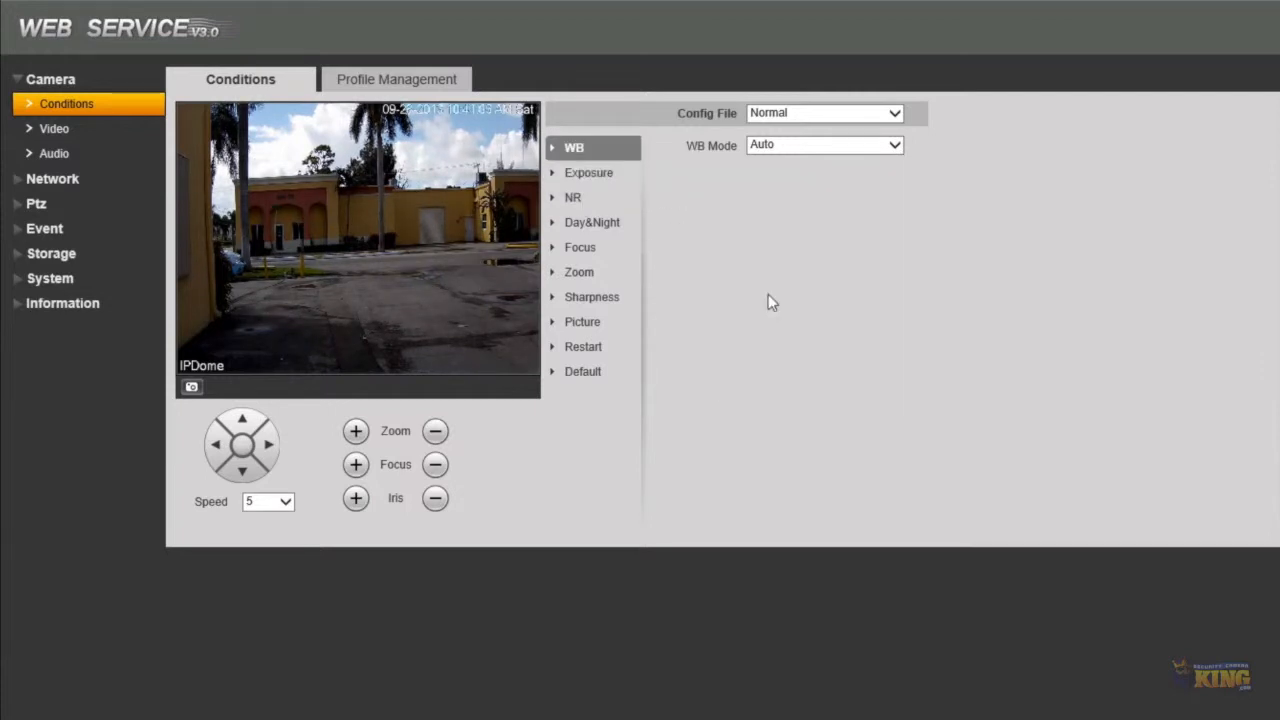
left_click(587, 172)
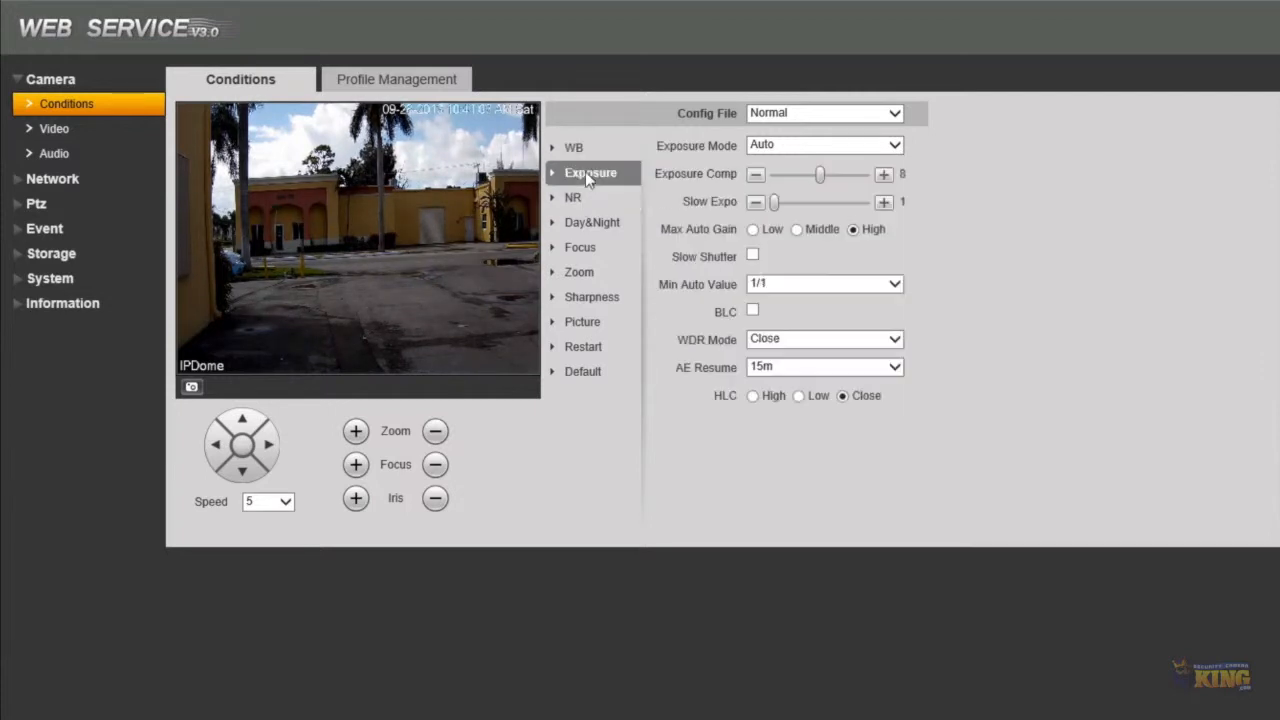
left_click(572, 197)
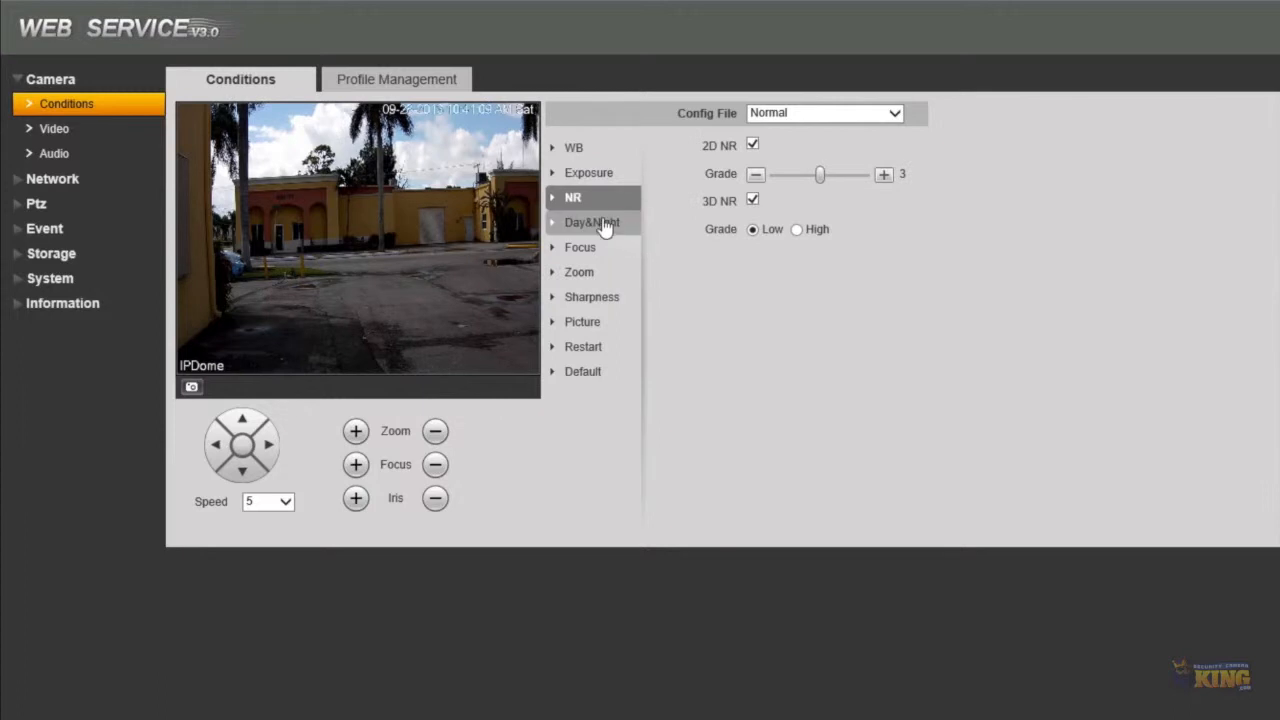
left_click(578, 271)
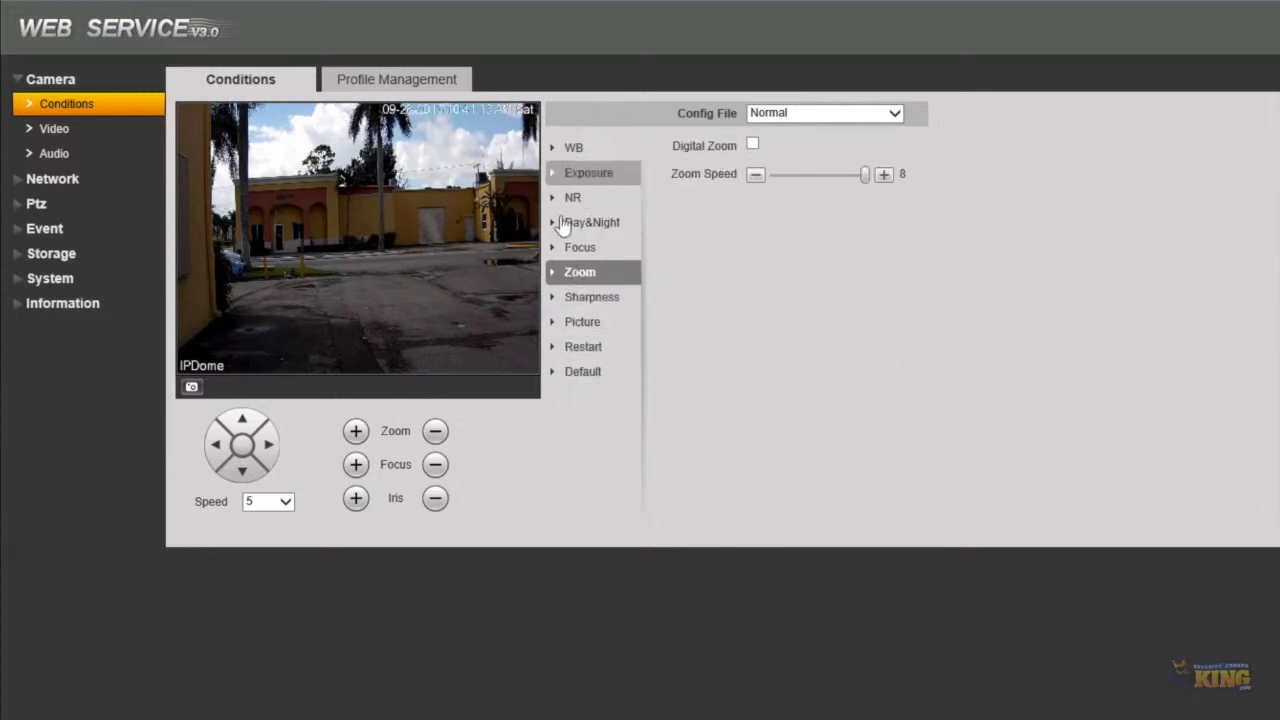
left_click(583, 321)
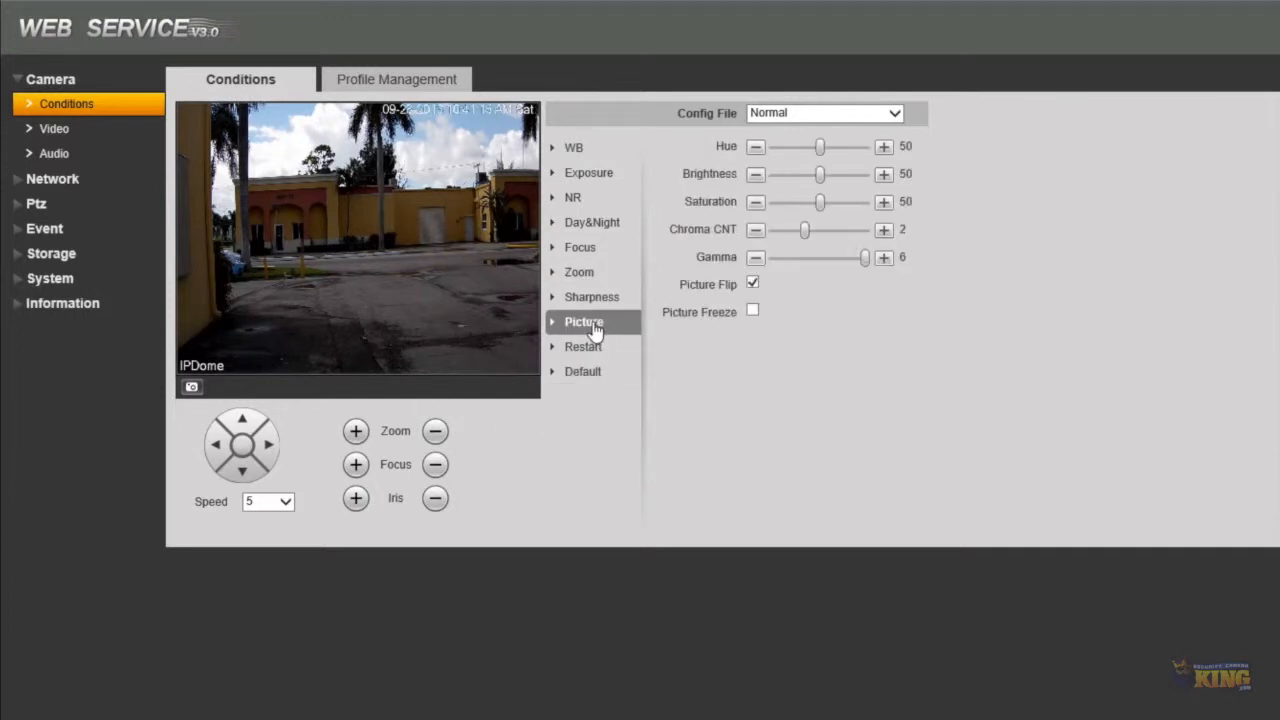
left_click(752, 283)
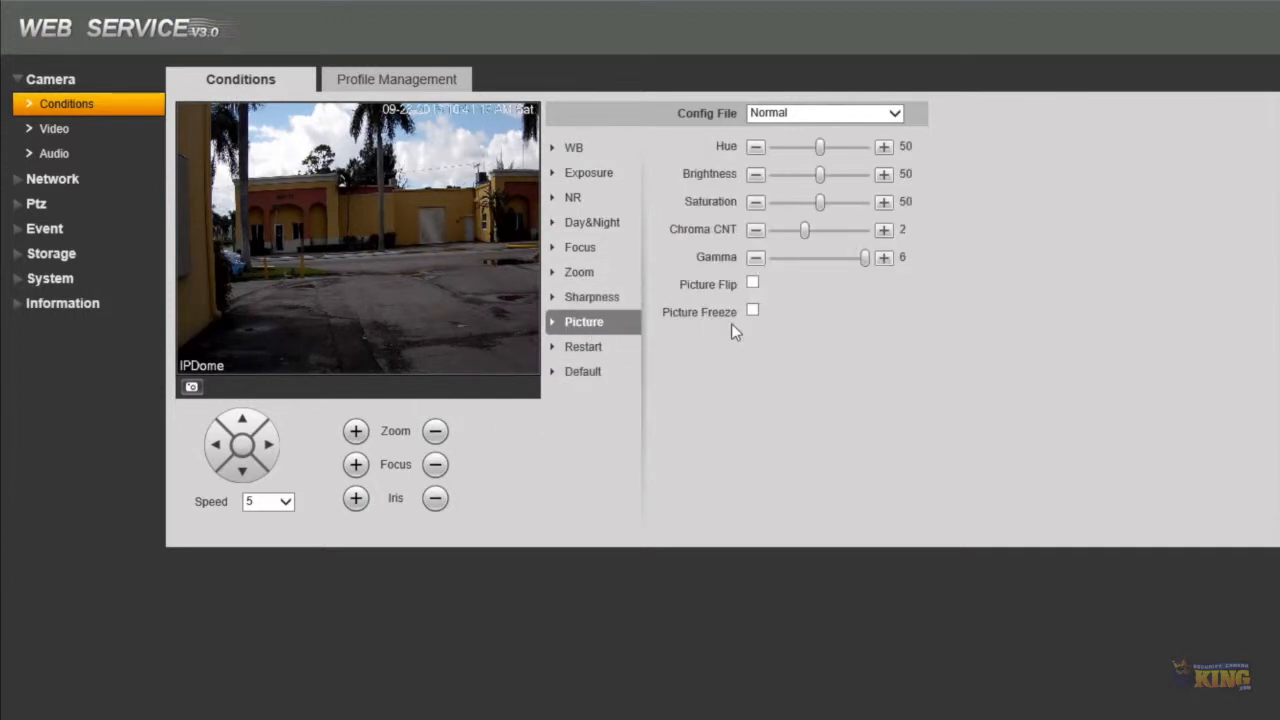
Re-enable Picture Flip so the feed is upright, and pan the camera left and right.
left_click(753, 281)
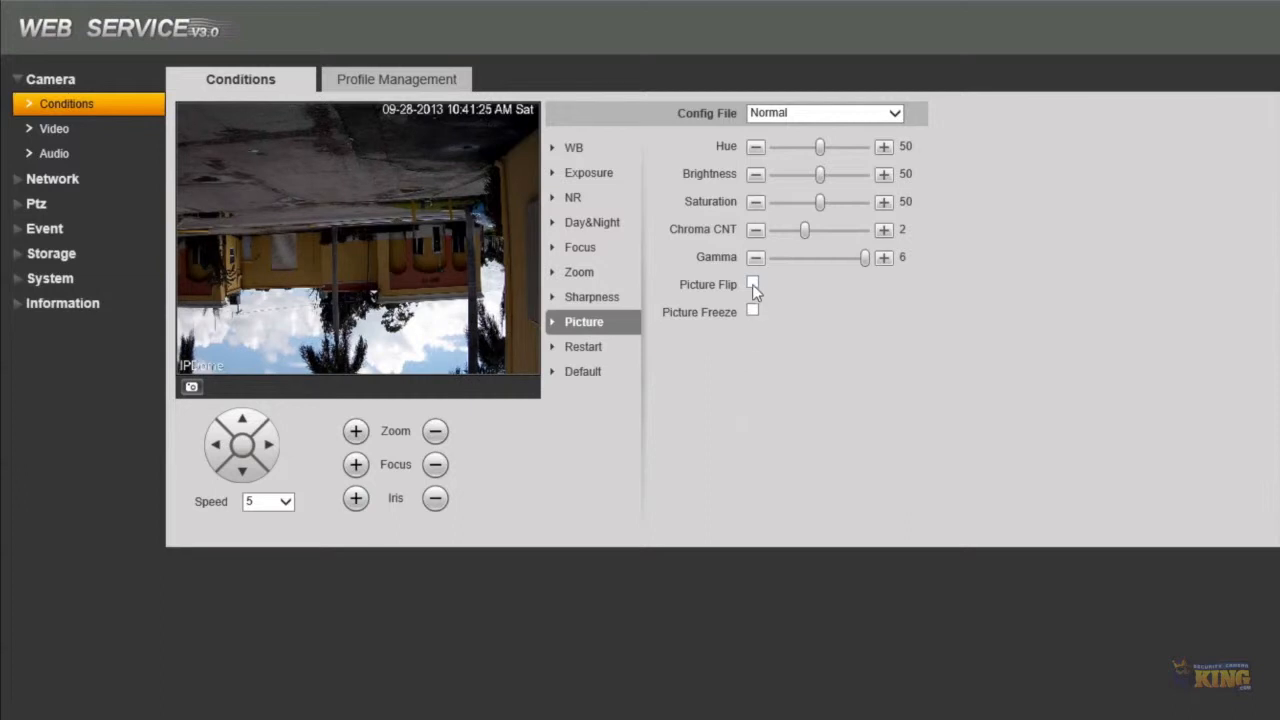
left_click(752, 283)
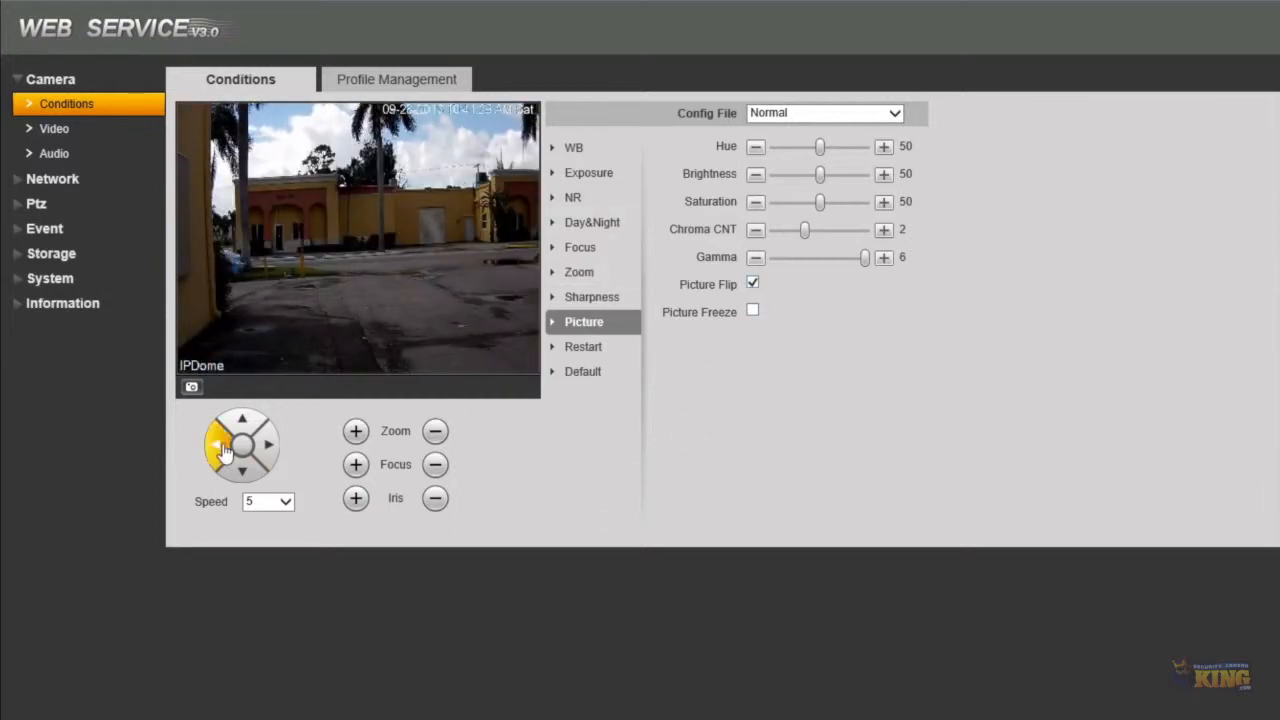
left_click(219, 444)
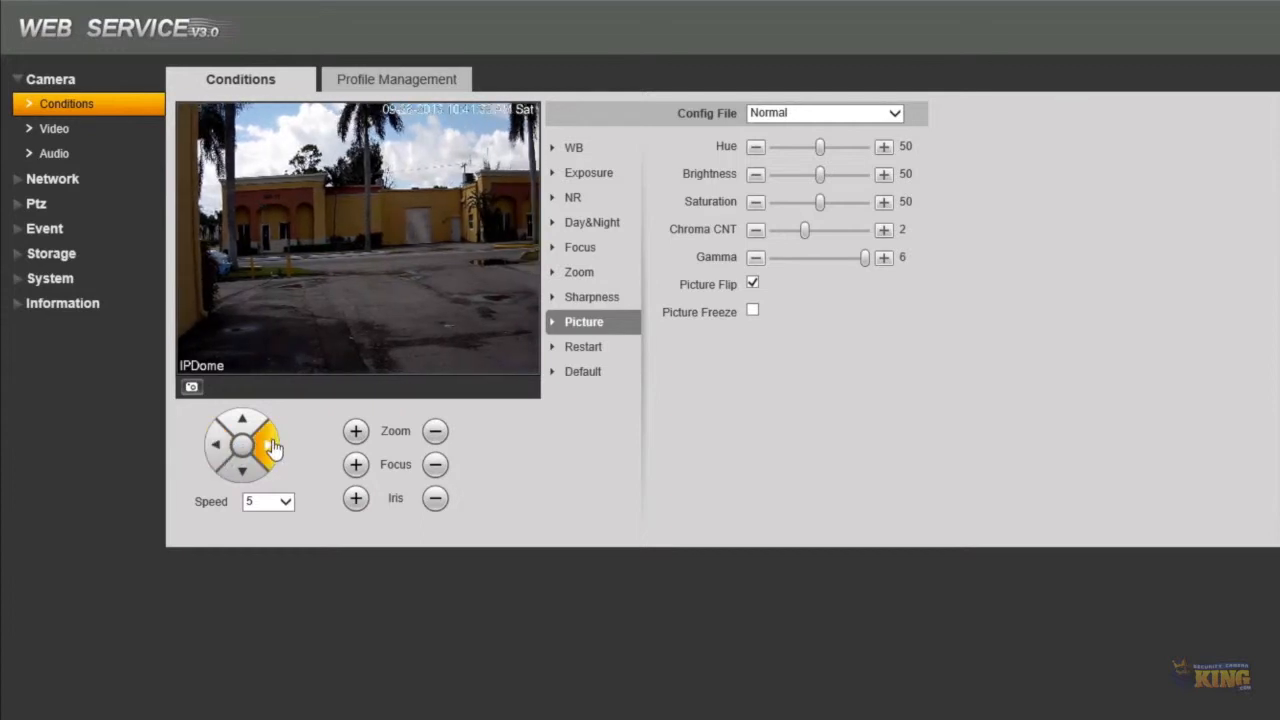
left_click(216, 444)
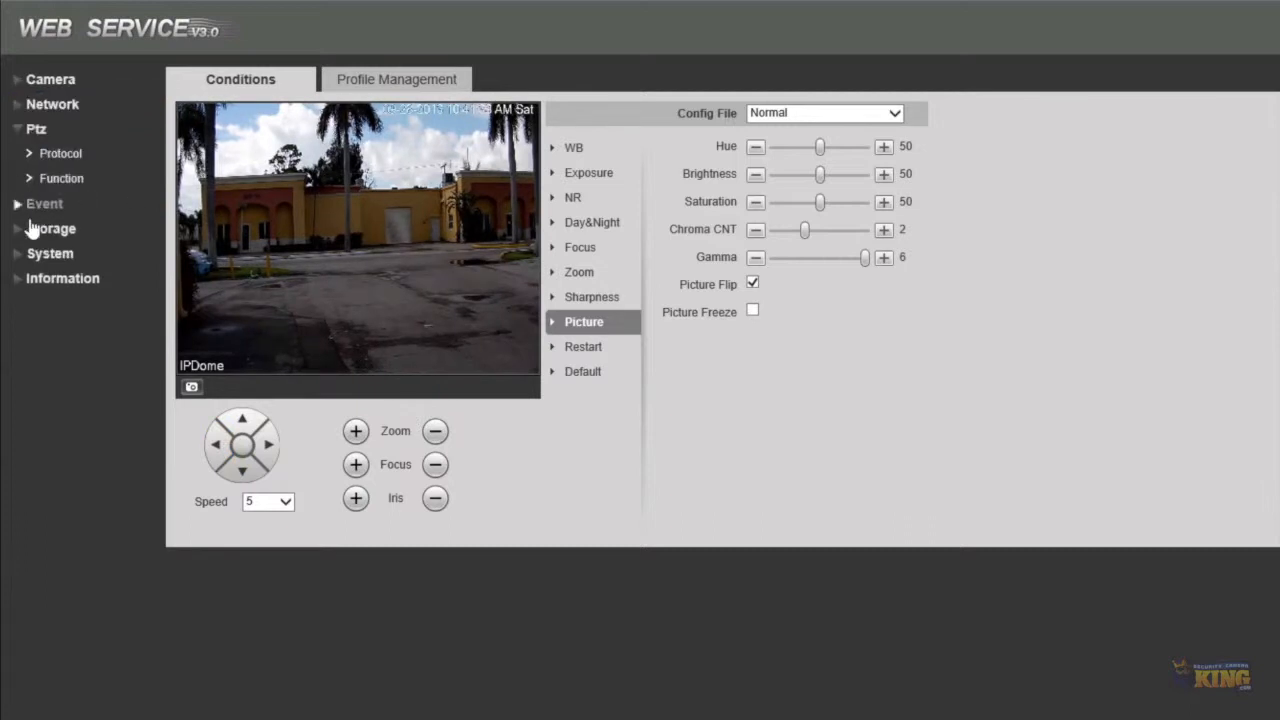
In PTZ Function, aim at the courtyard building and add it as Preset1.
left_click(62, 178)
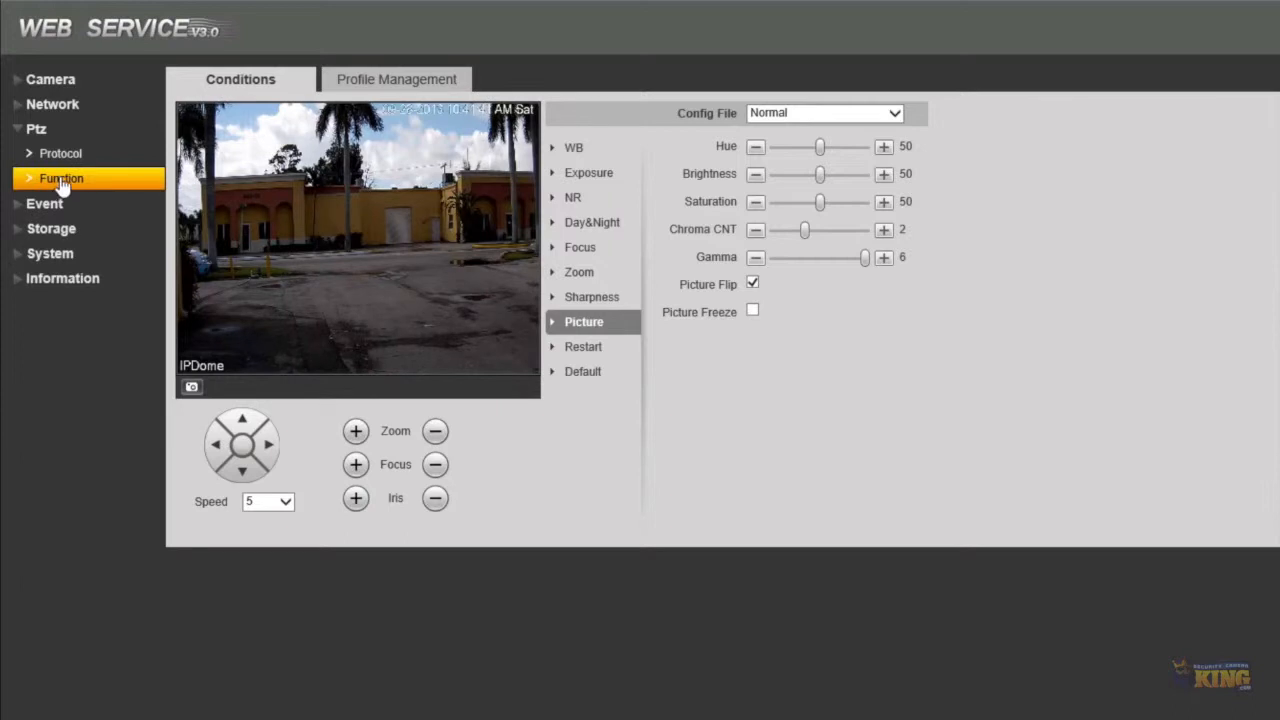
left_click(61, 178)
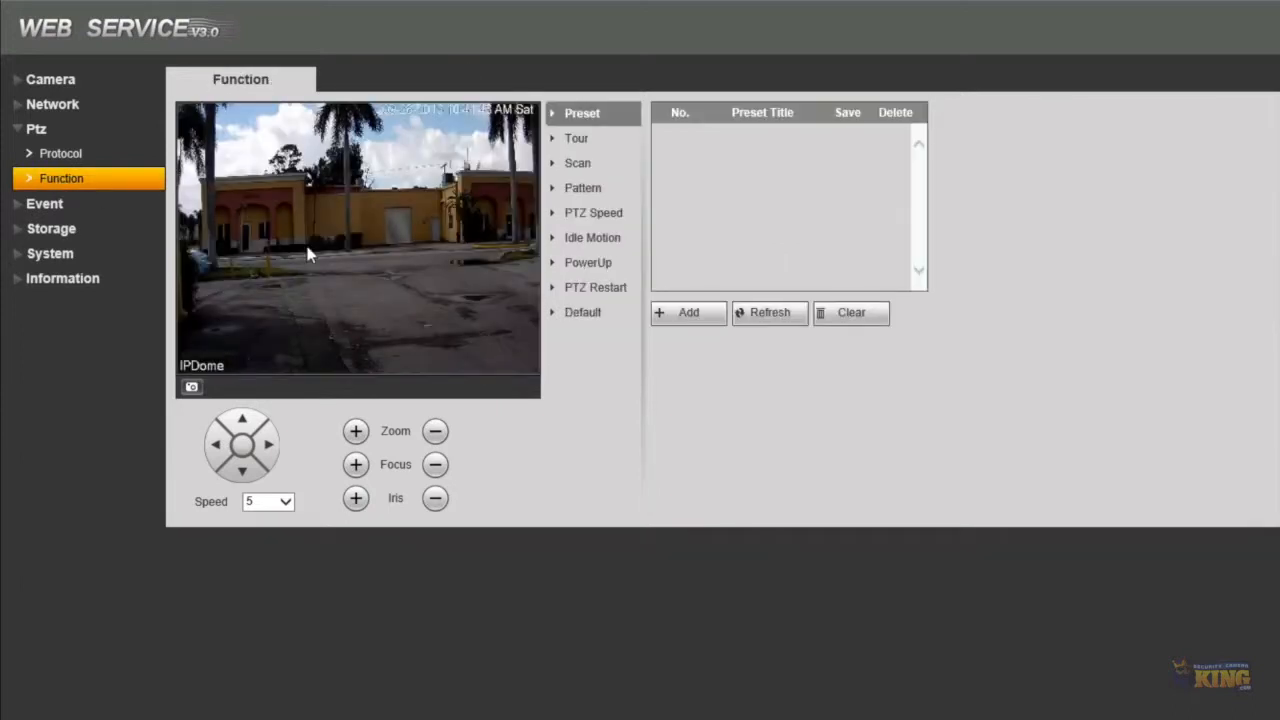
mouse_move(275, 542)
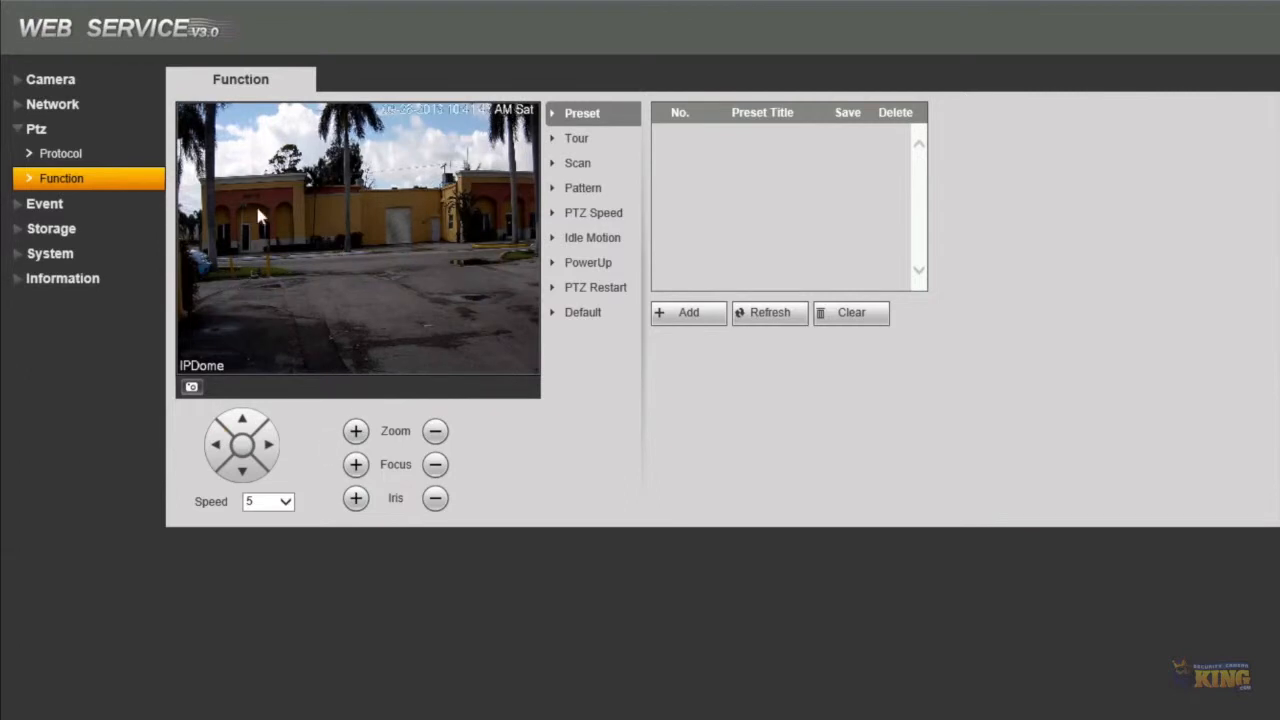
left_click(218, 444)
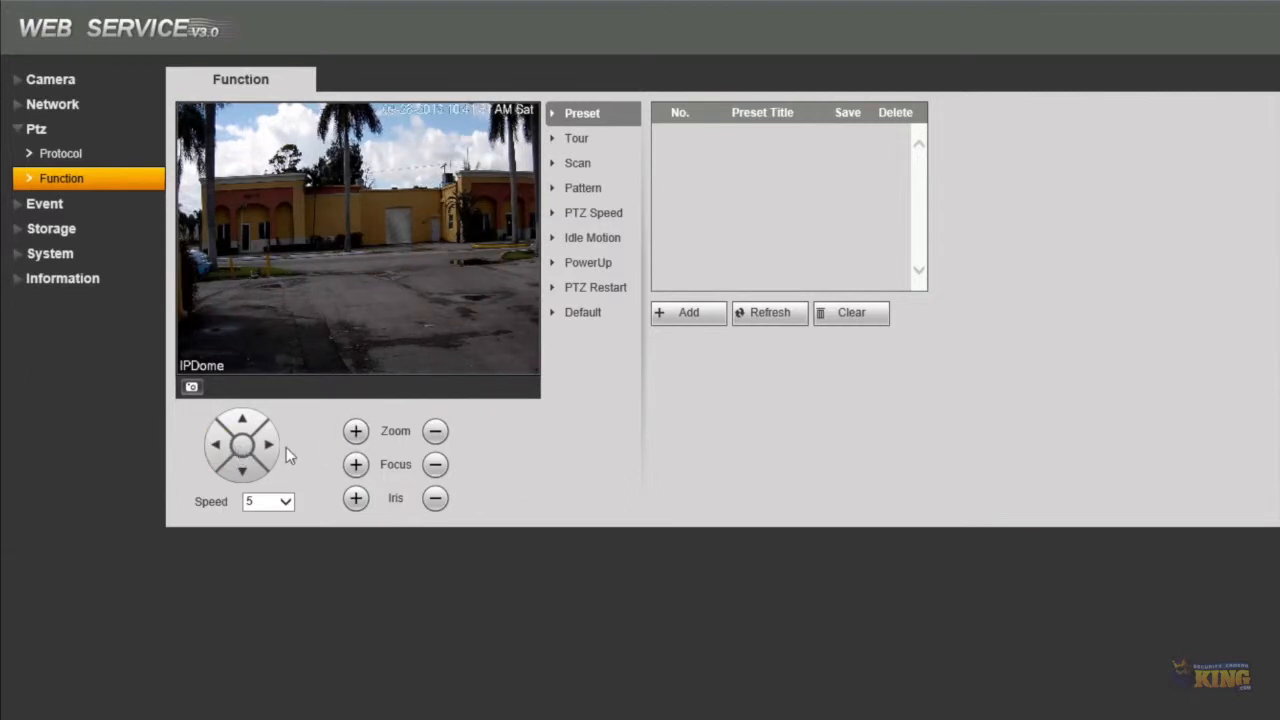
left_click(218, 445)
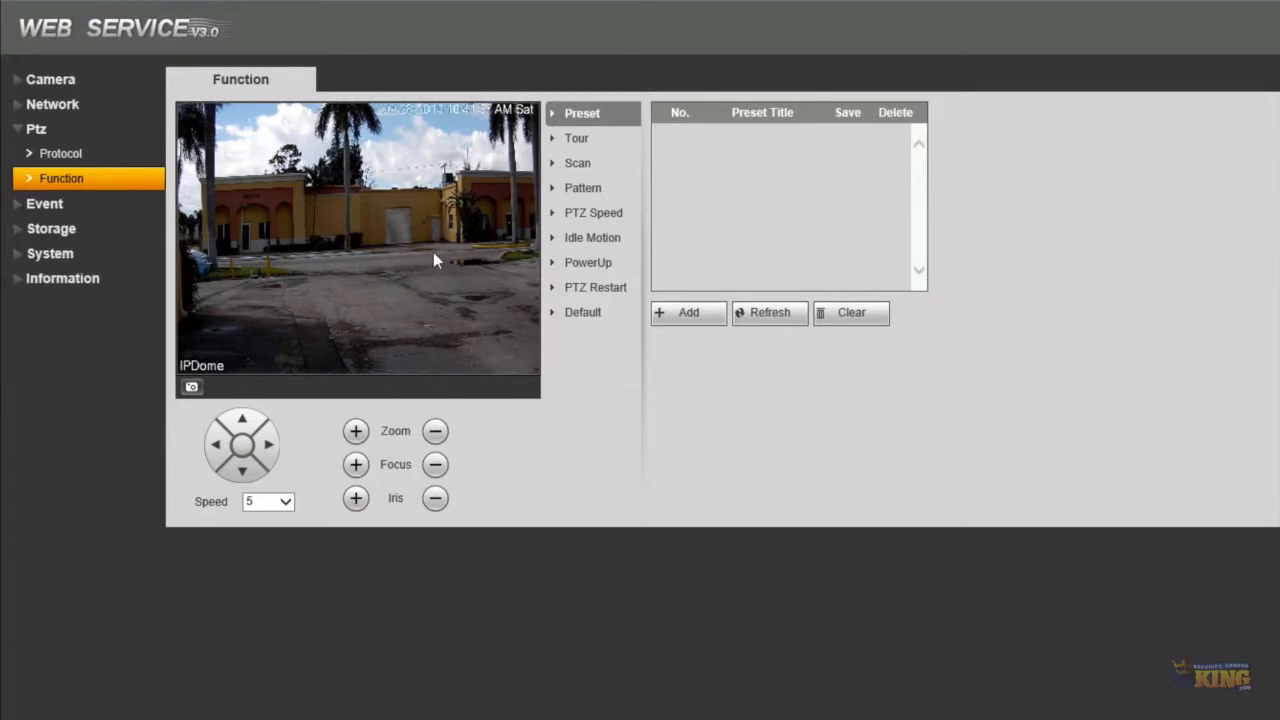
left_click(686, 312)
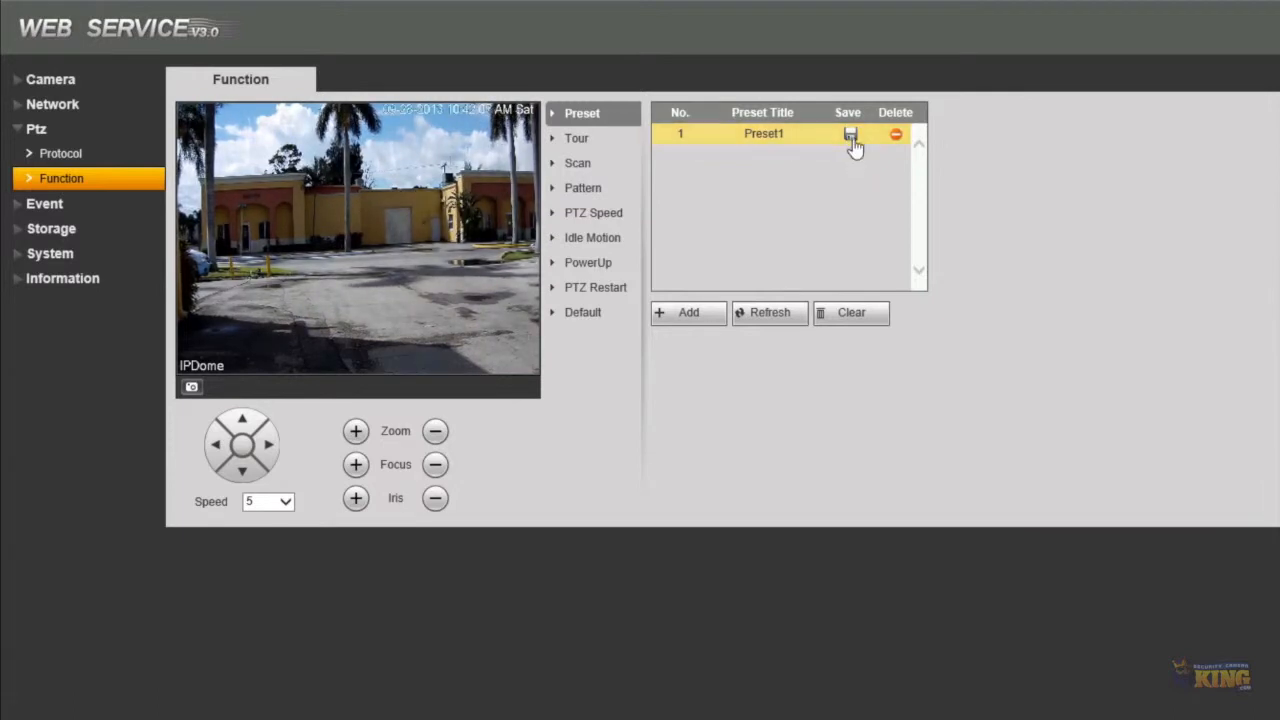
left_click(848, 134)
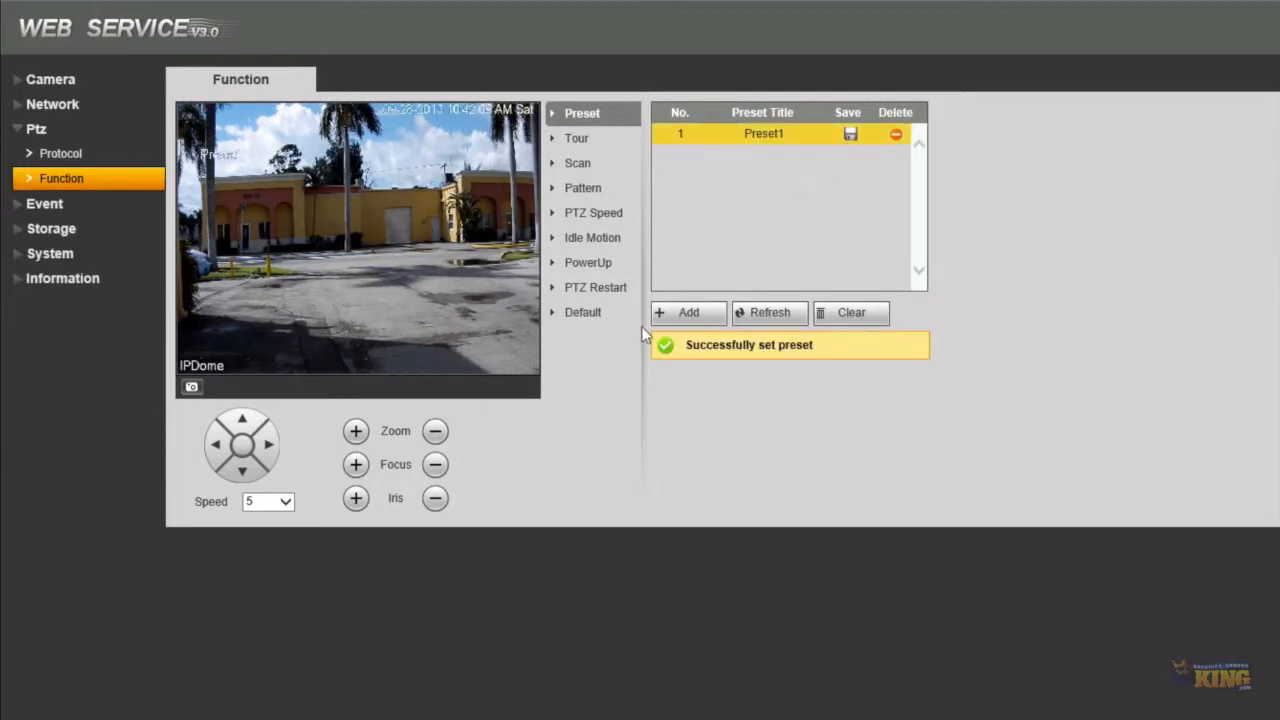
left_click(268, 445)
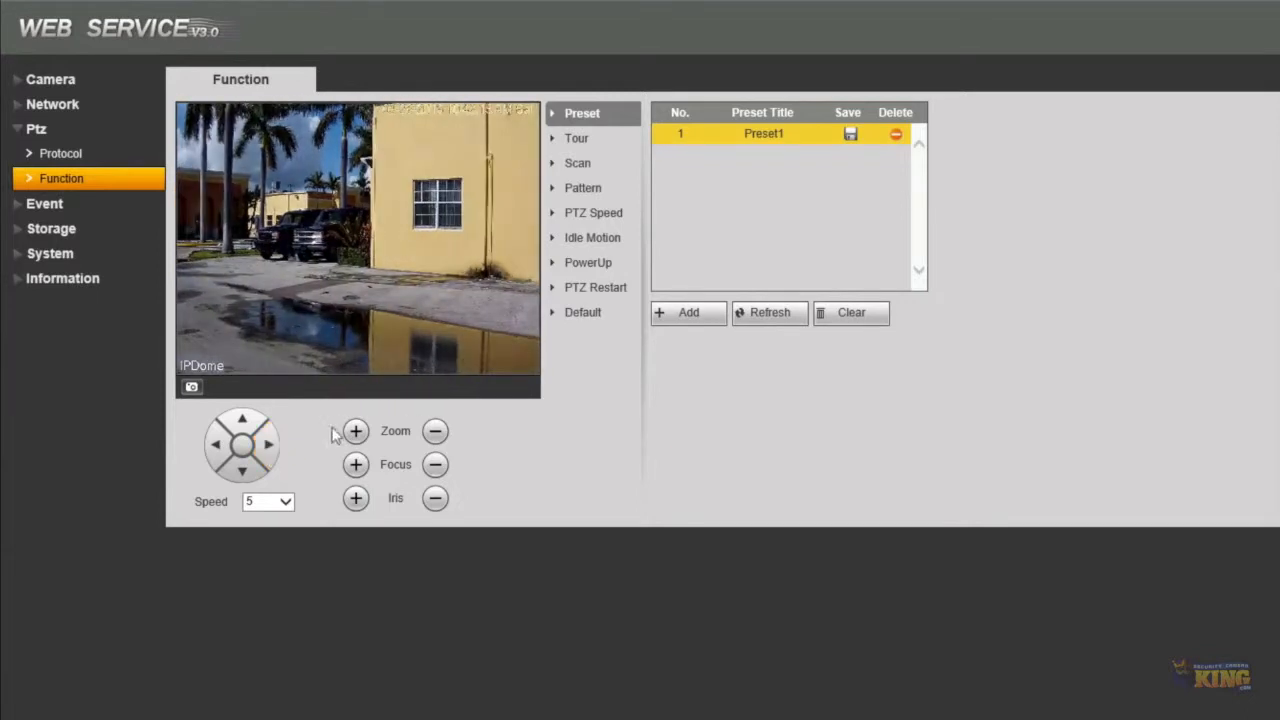
Zoom in on the yellow building to save Preset2, then save the alley view as Preset3.
left_click(356, 432)
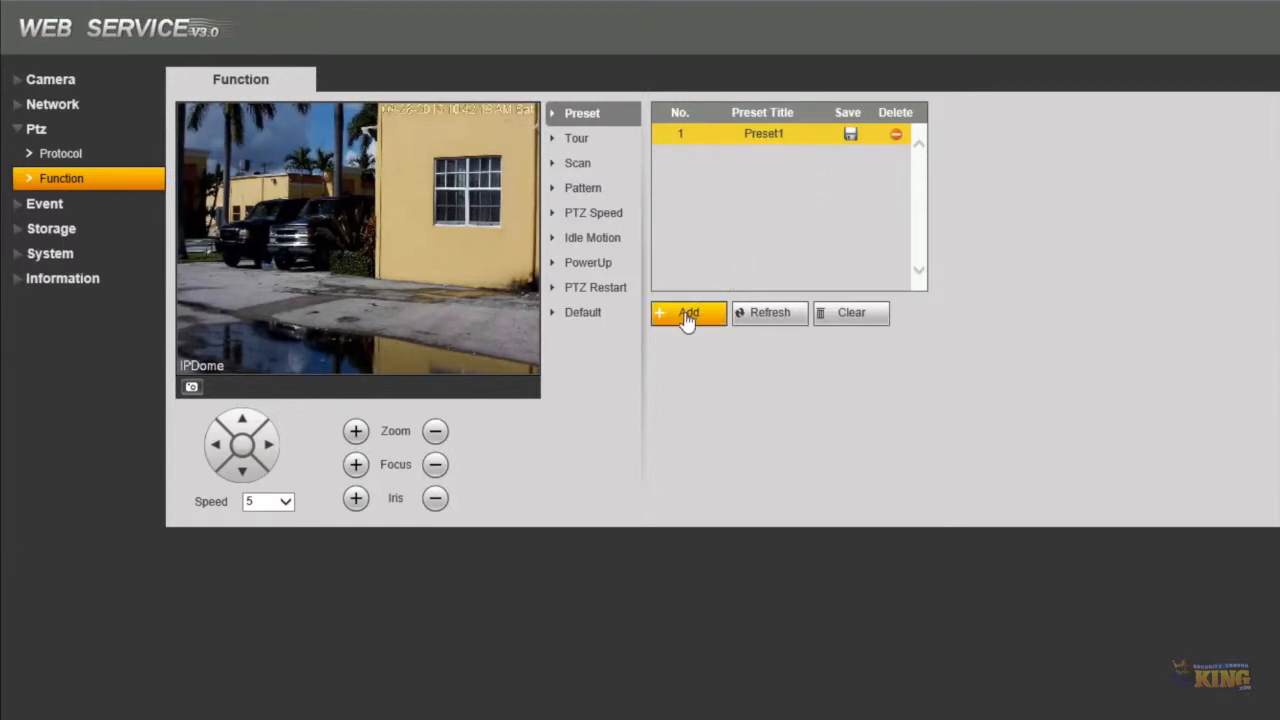
left_click(687, 312)
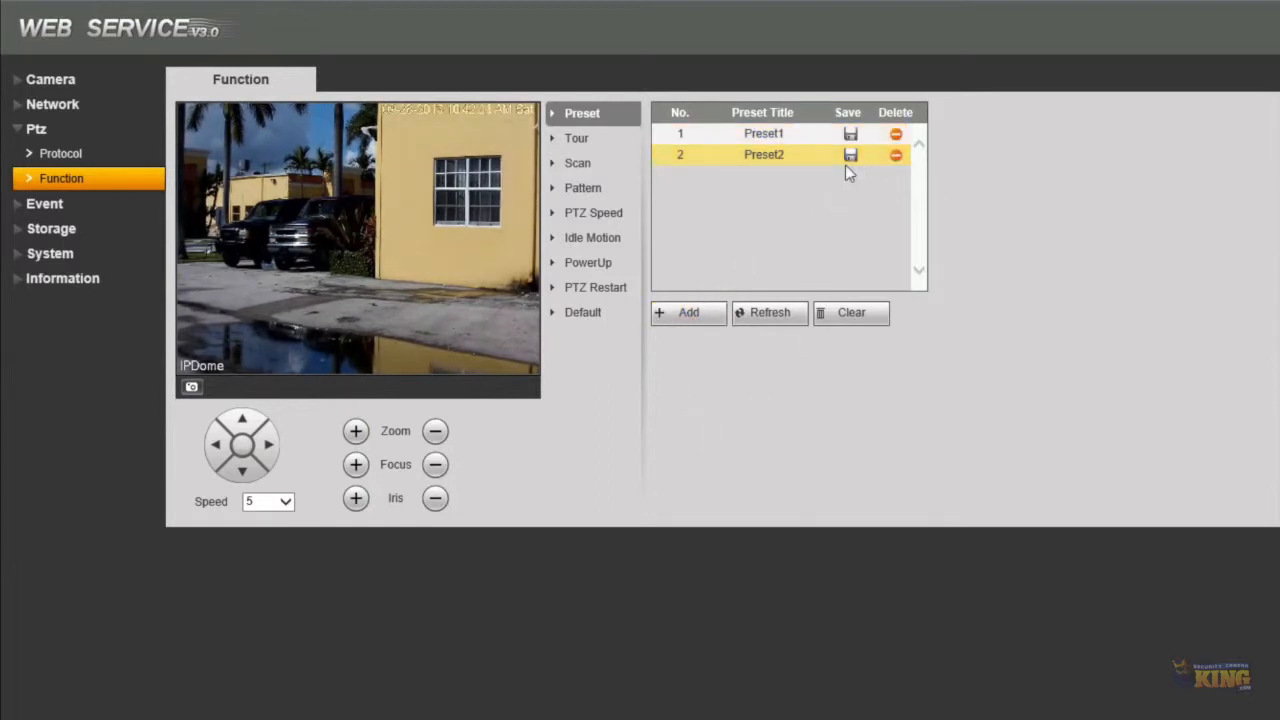
left_click(848, 155)
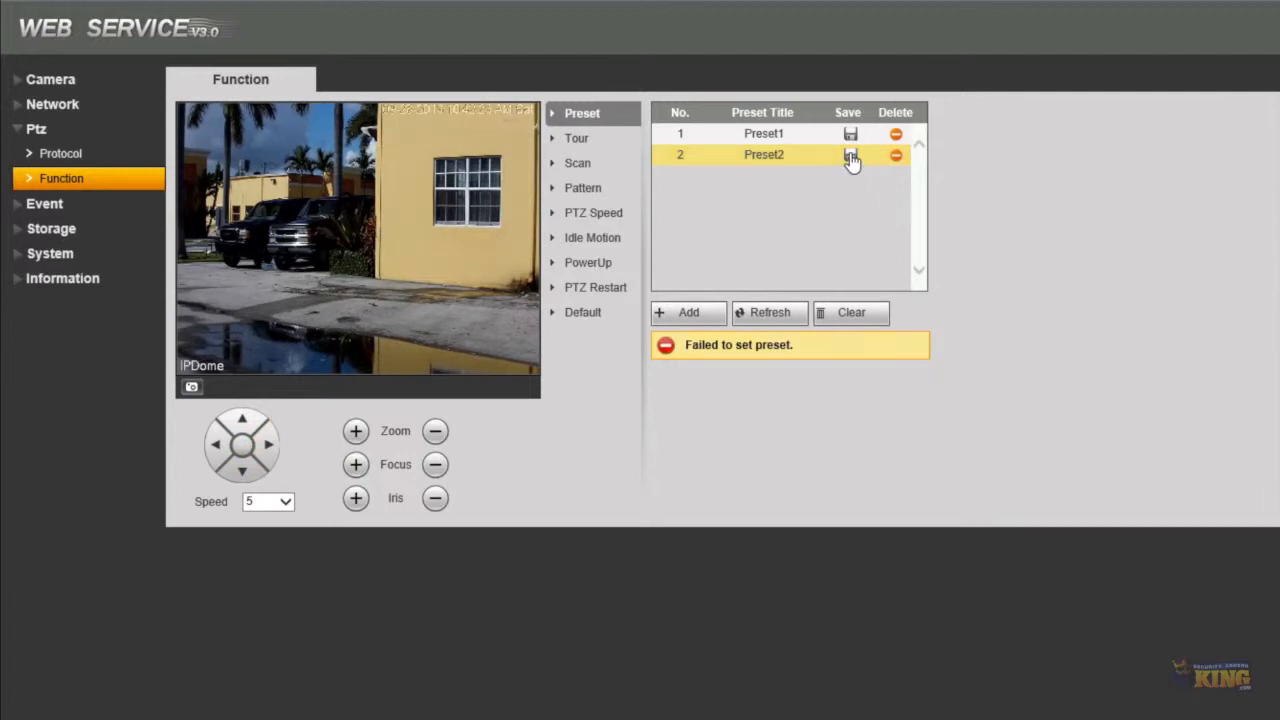
left_click(849, 156)
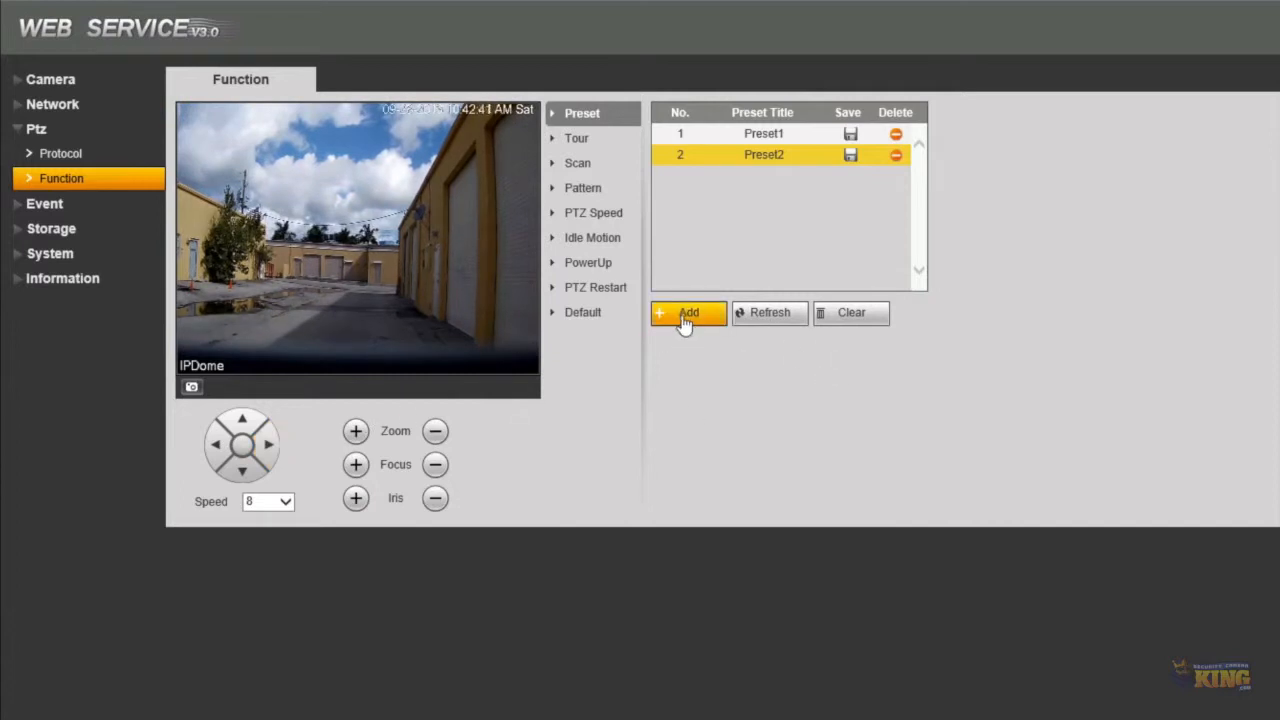
left_click(687, 312)
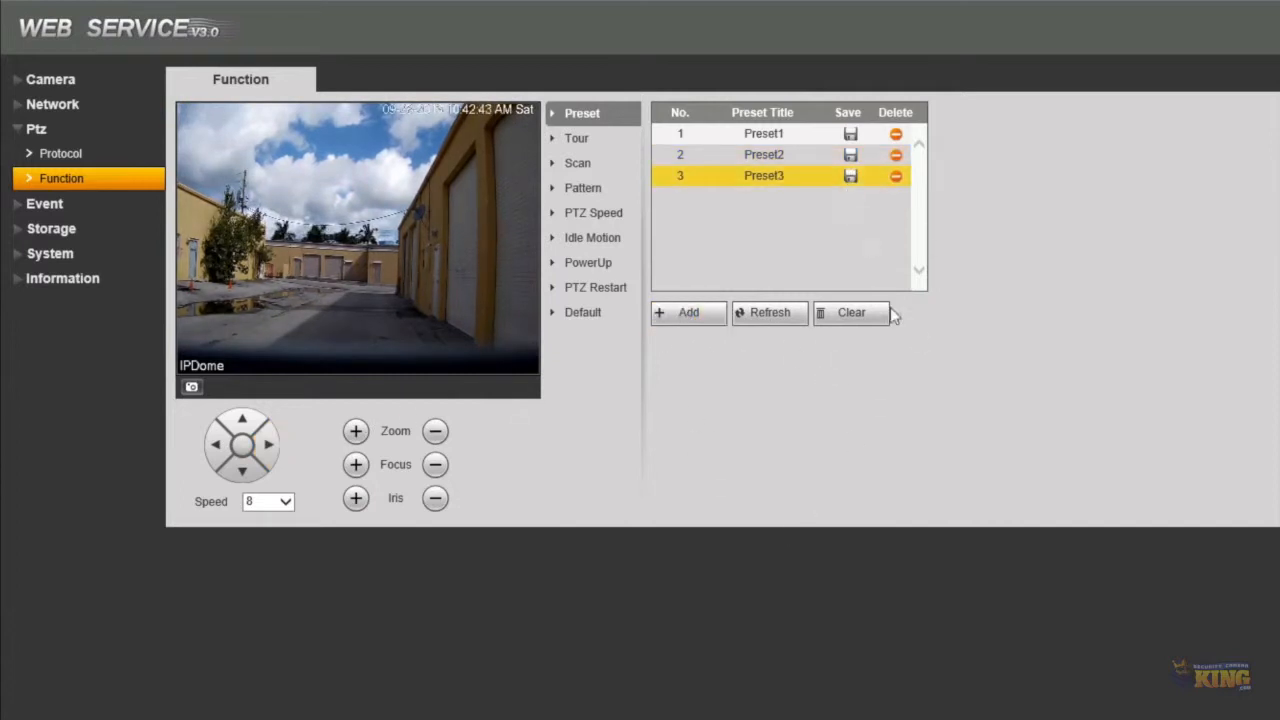
left_click(848, 175)
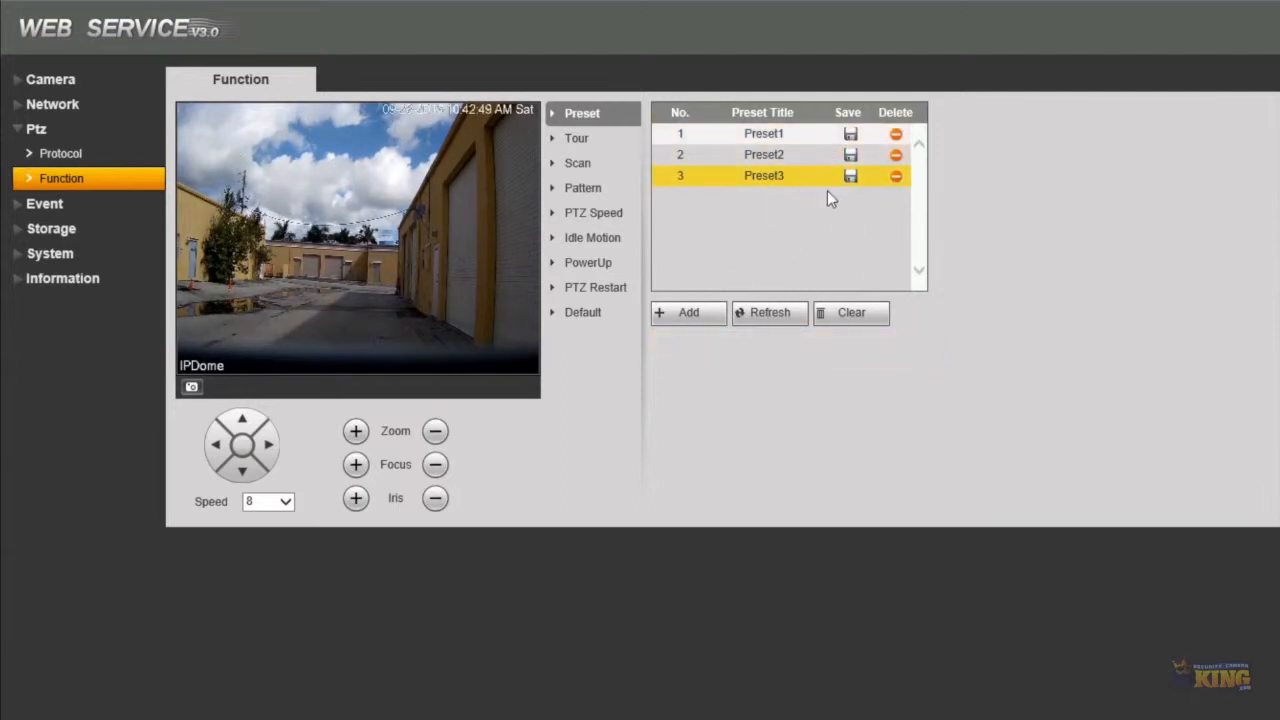
Recall Preset1, Preset2 and Preset3 in turn, then return to Preset1.
left_click(763, 133)
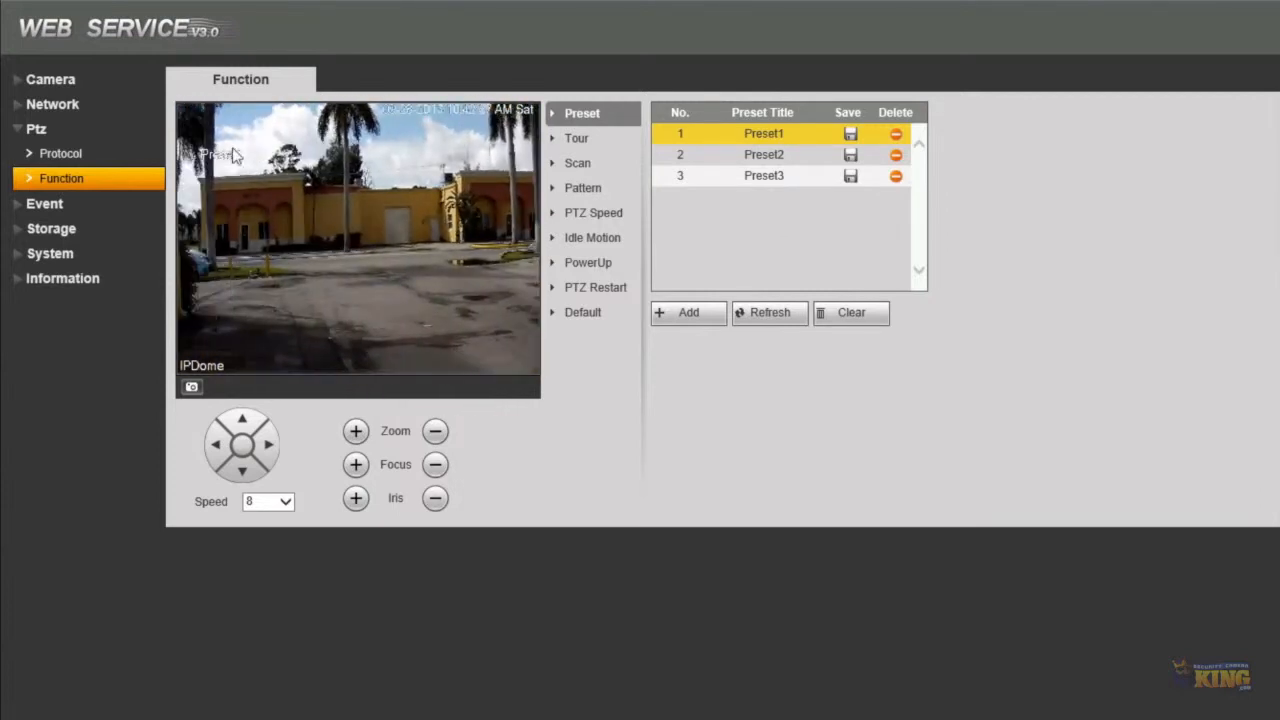
left_click(763, 154)
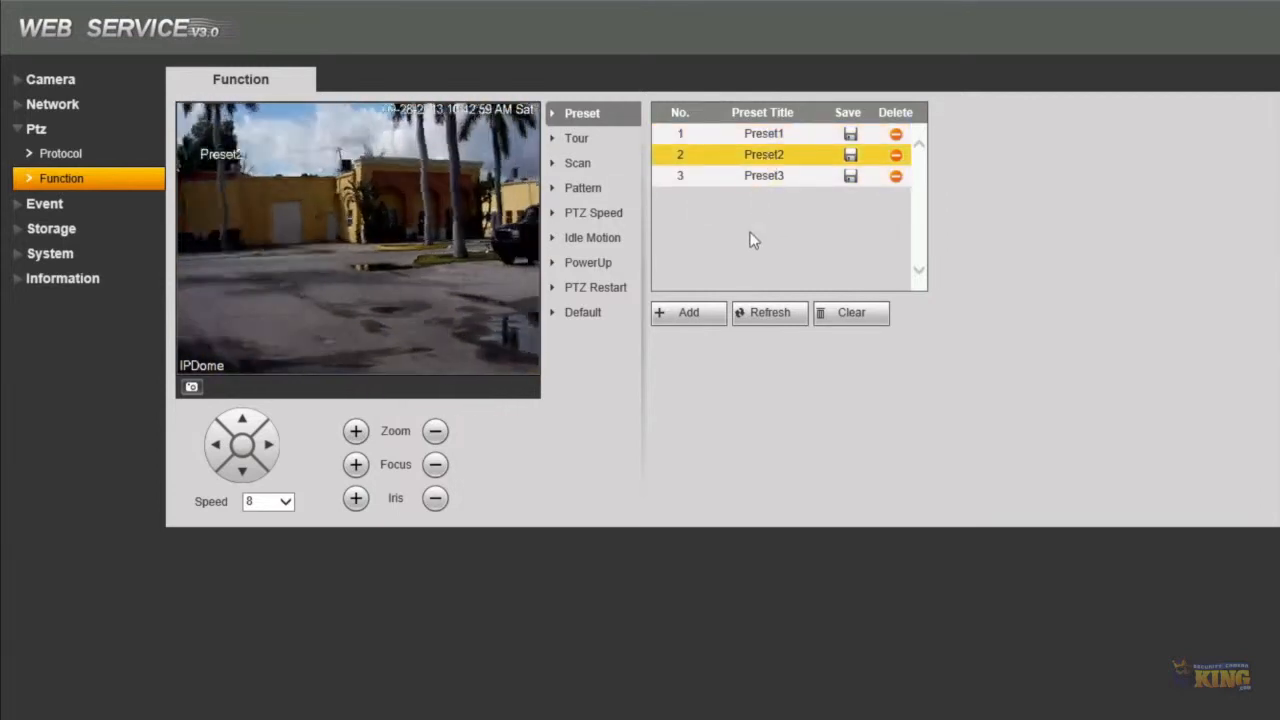
left_click(763, 175)
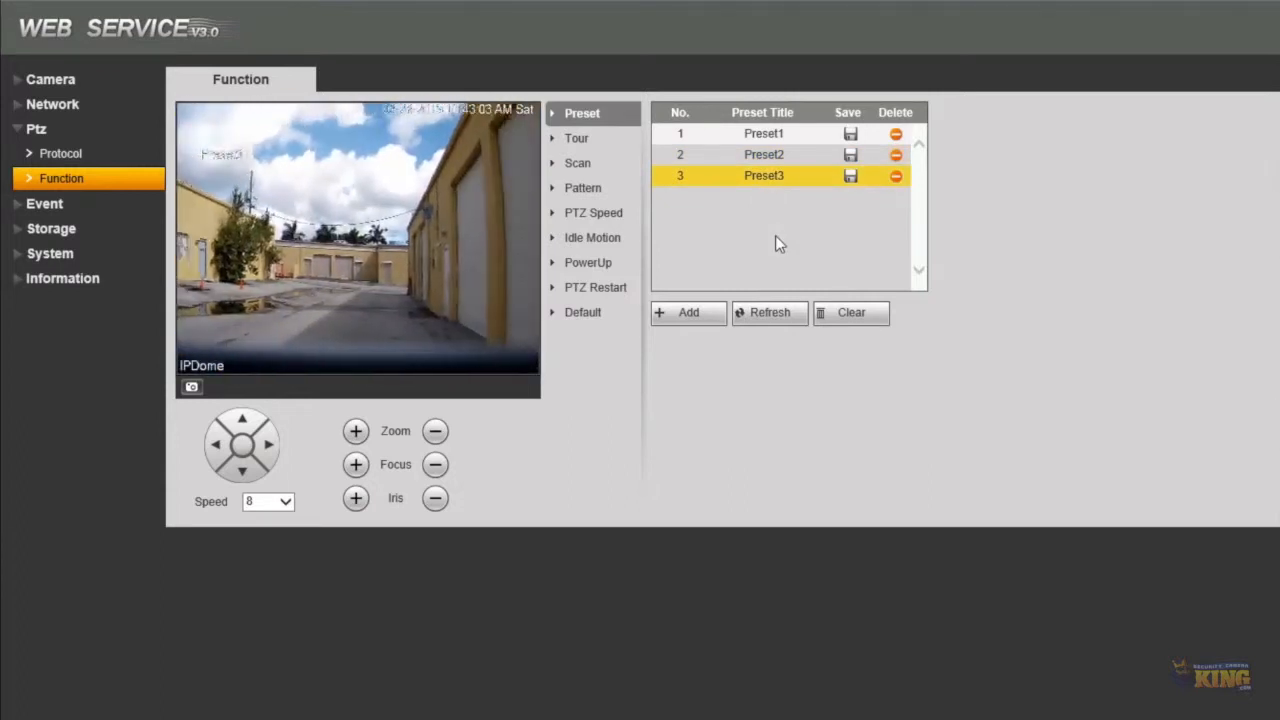
left_click(761, 133)
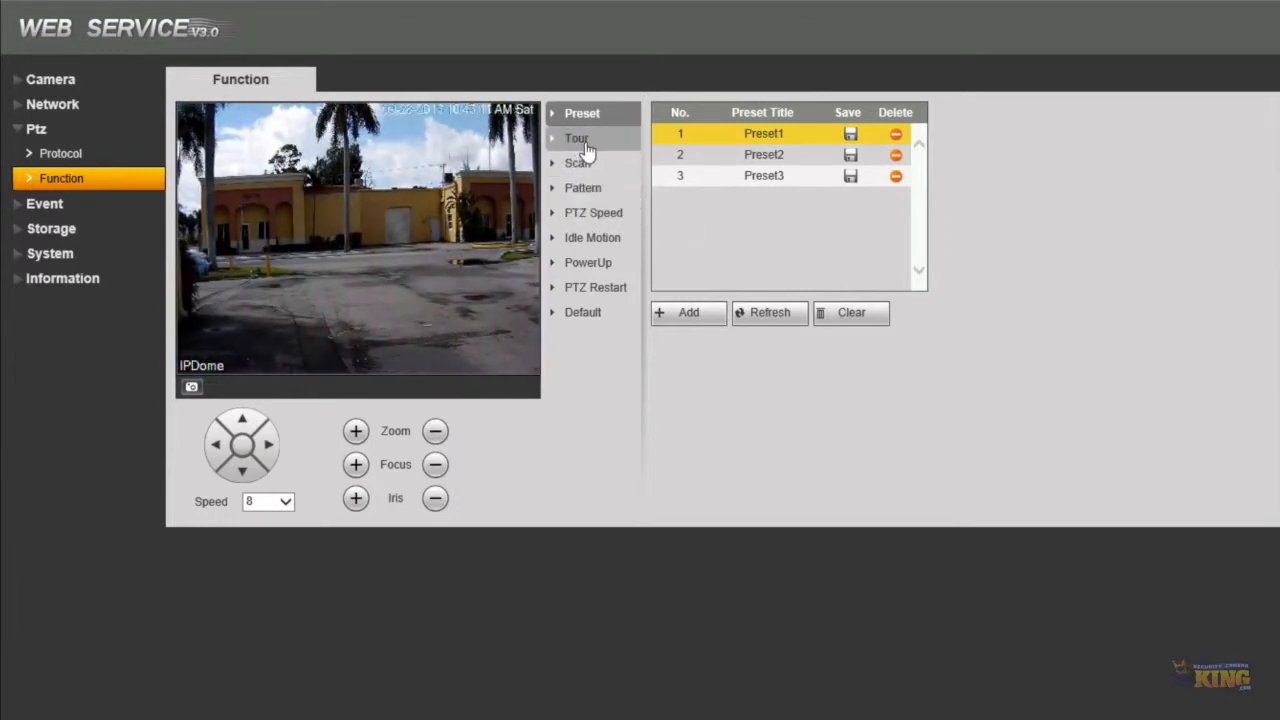
On the Tour page, add a new tour and rename it 'Demo Tour'.
left_click(576, 138)
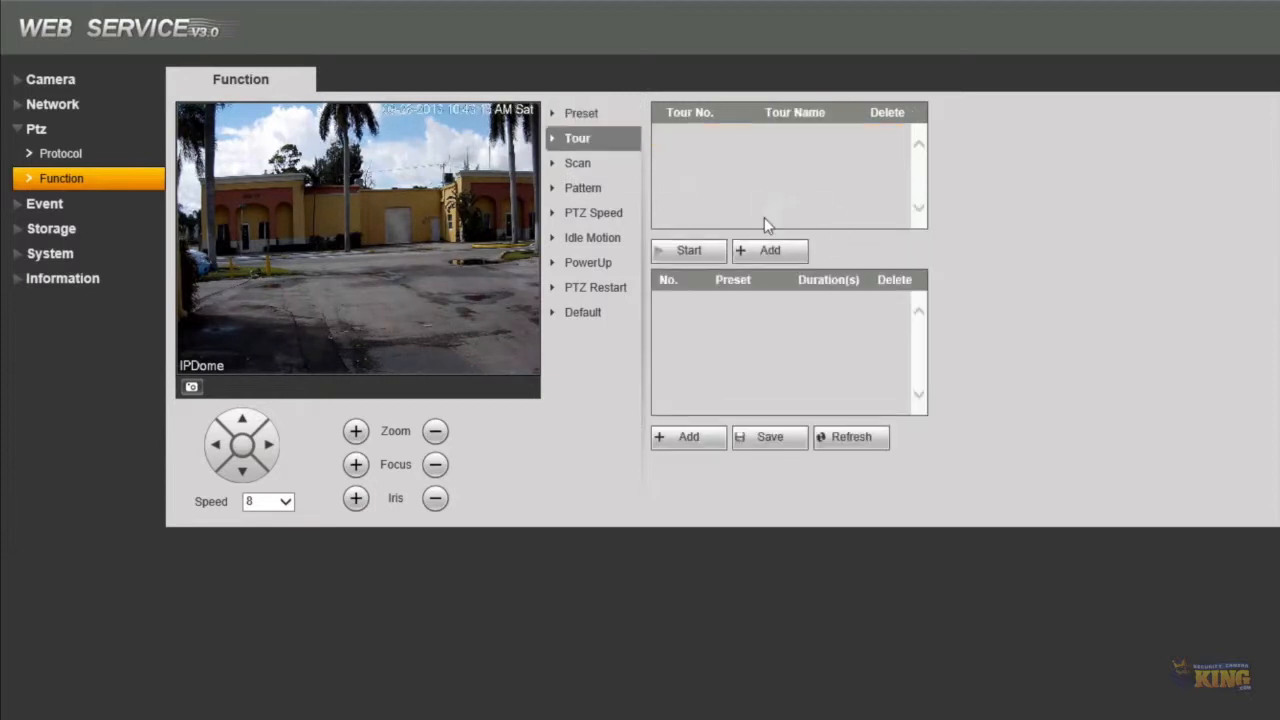
left_click(769, 250)
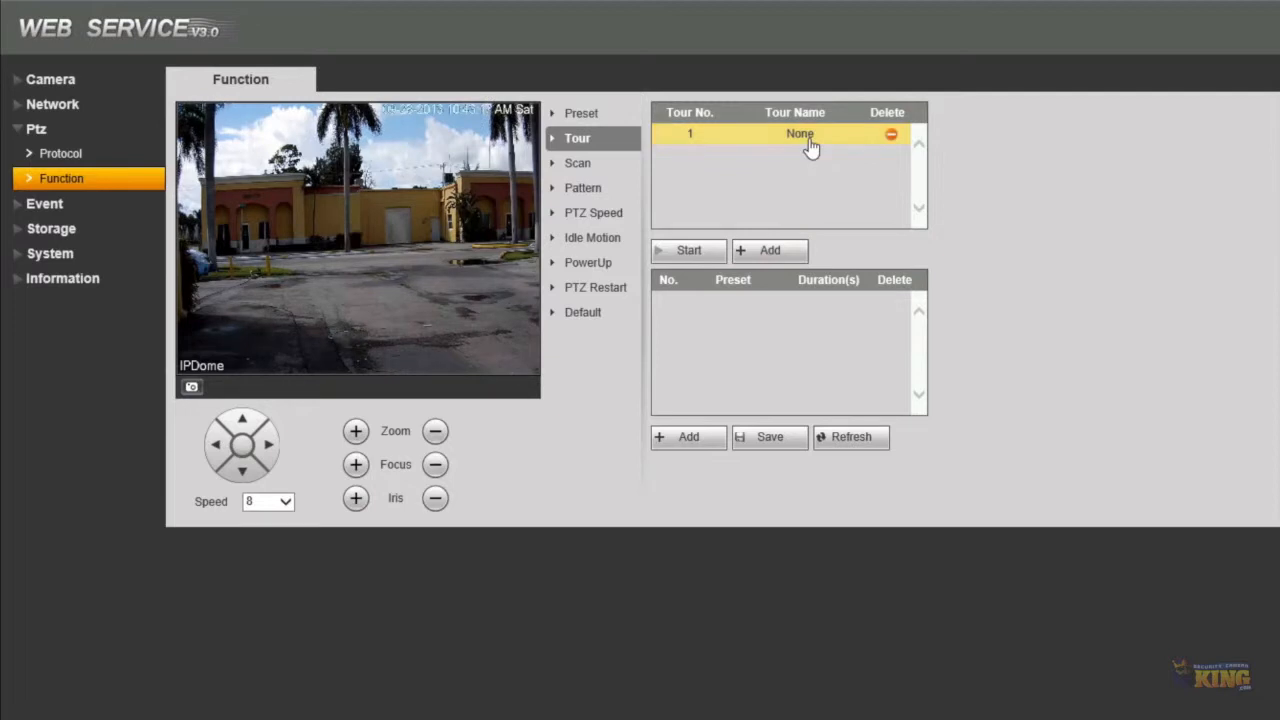
left_click(798, 133)
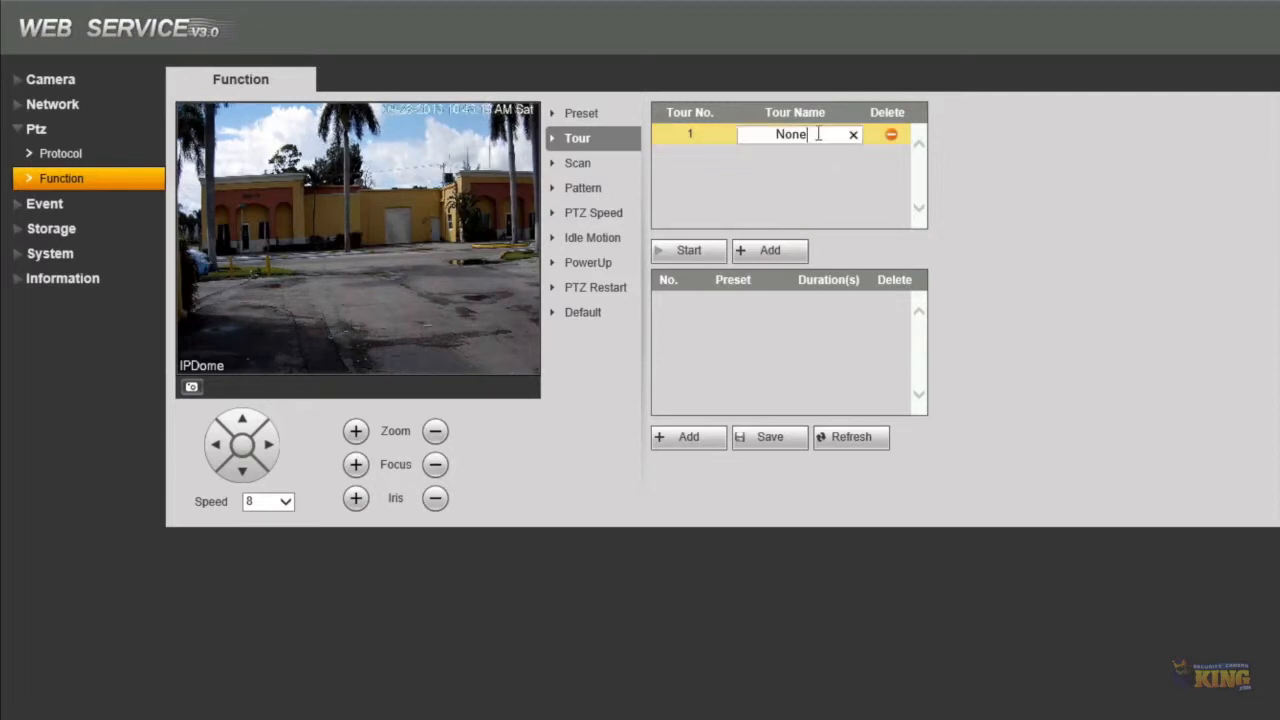
type("Dome")
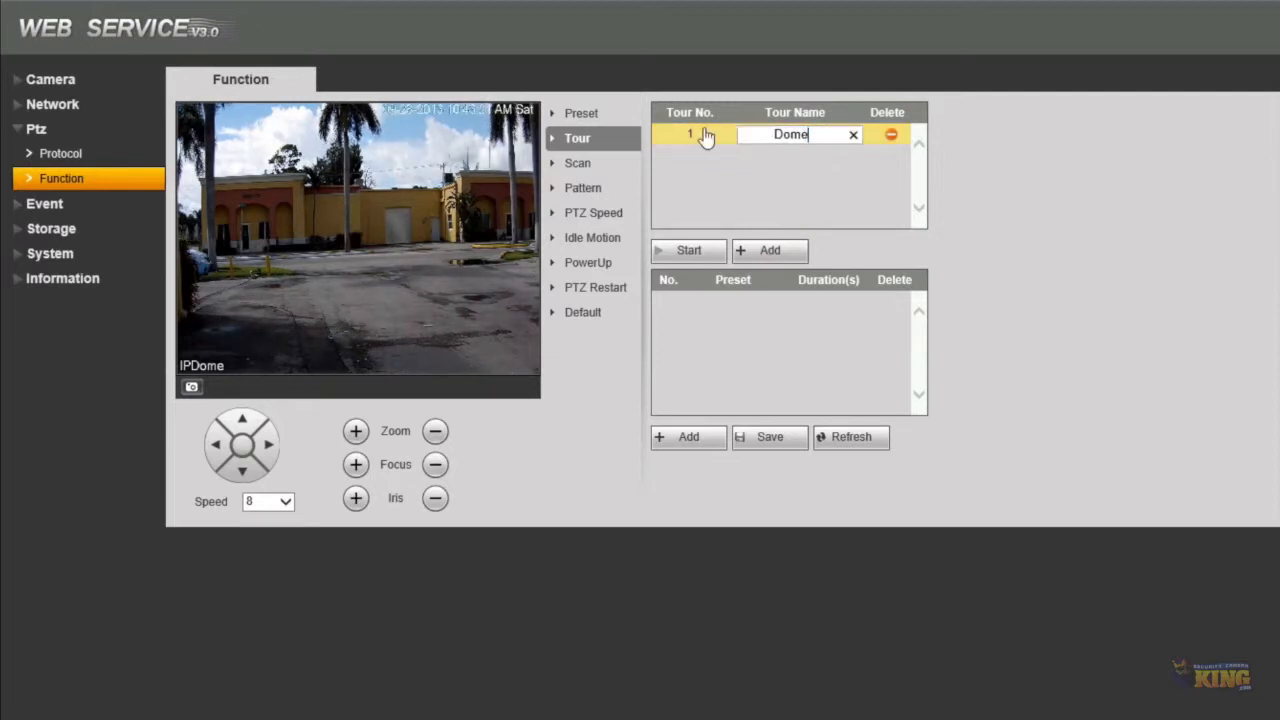
type("Demo Tour")
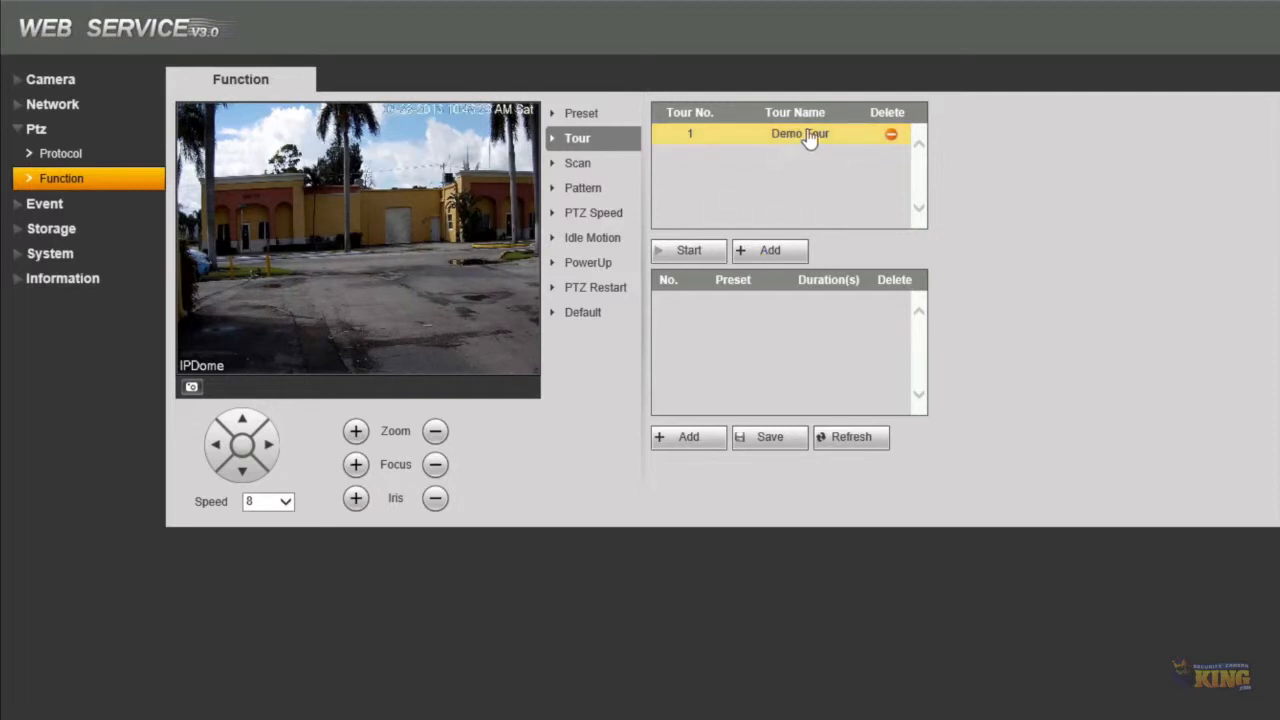
mouse_move(786, 150)
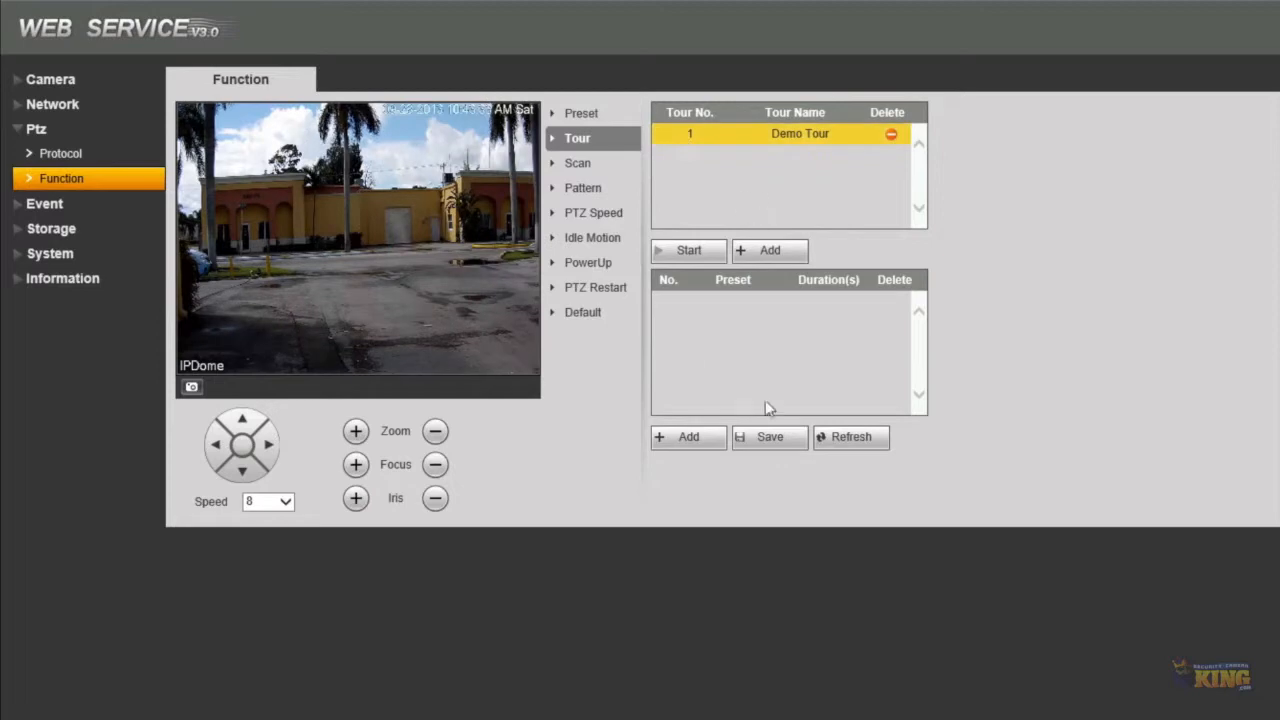
mouse_move(717, 323)
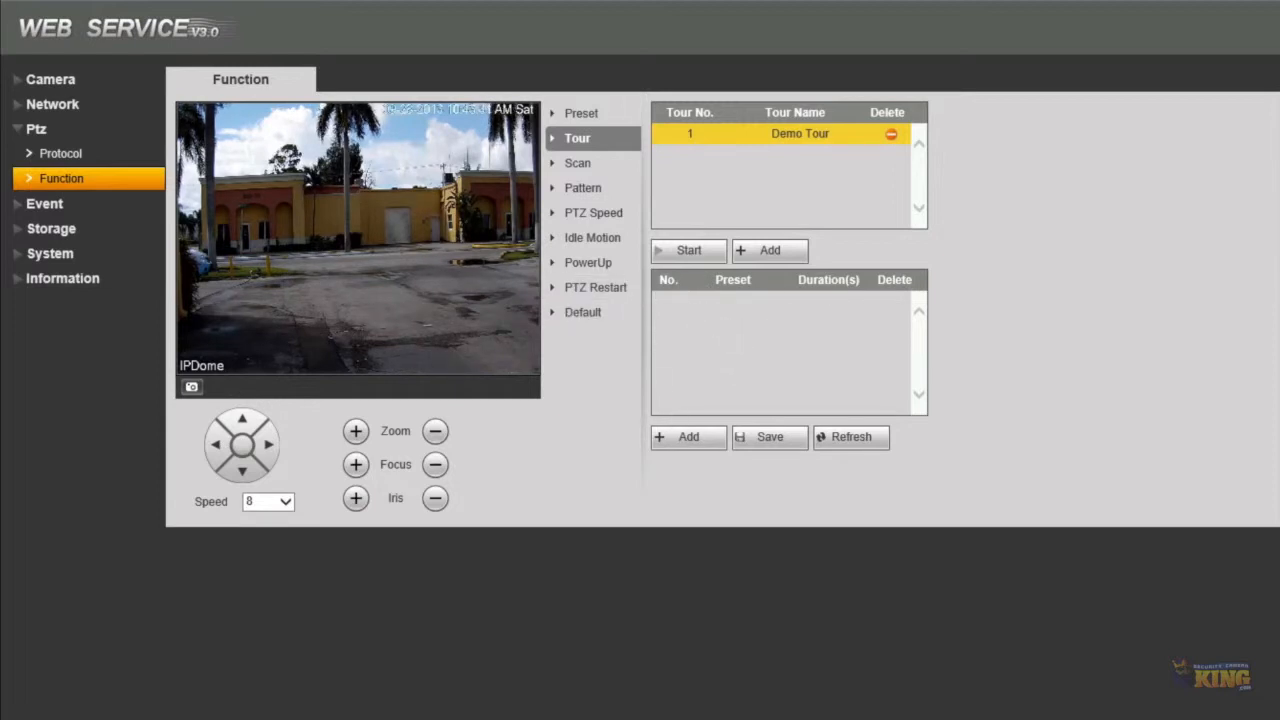
mouse_move(849, 289)
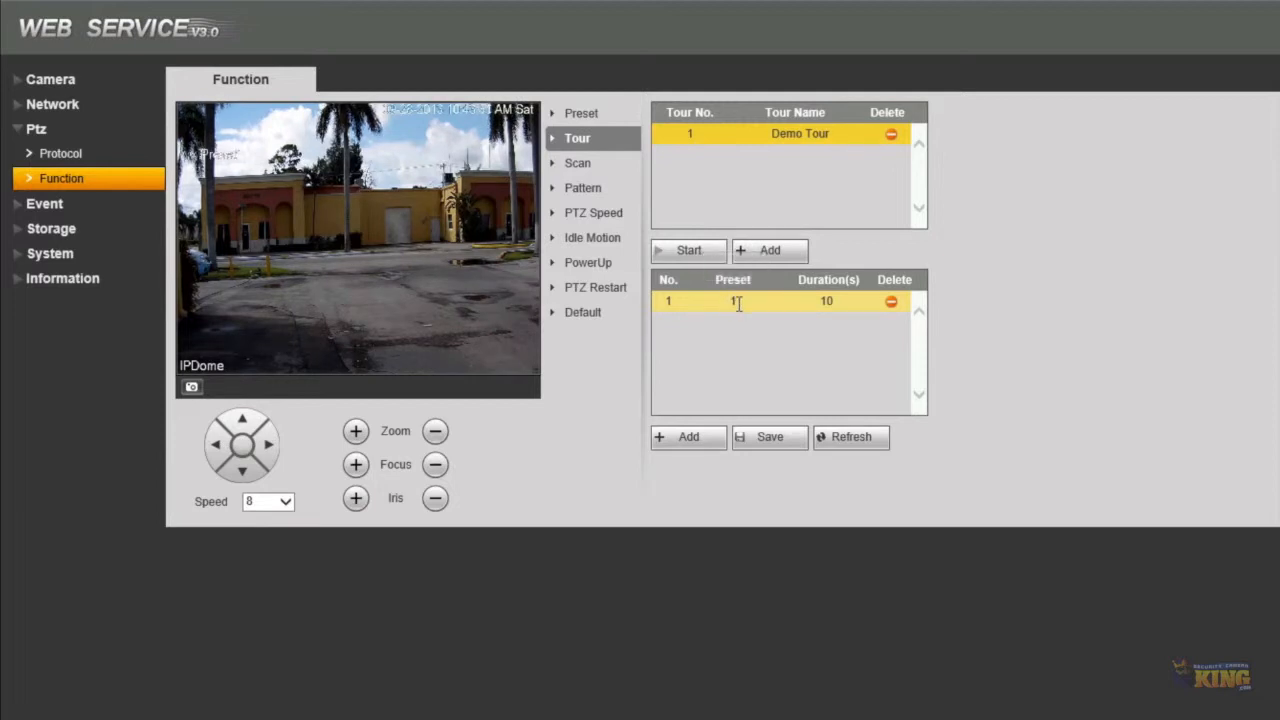
Add tour steps for presets 1, 2 and 3, each with a 5-second duration.
left_click(735, 301)
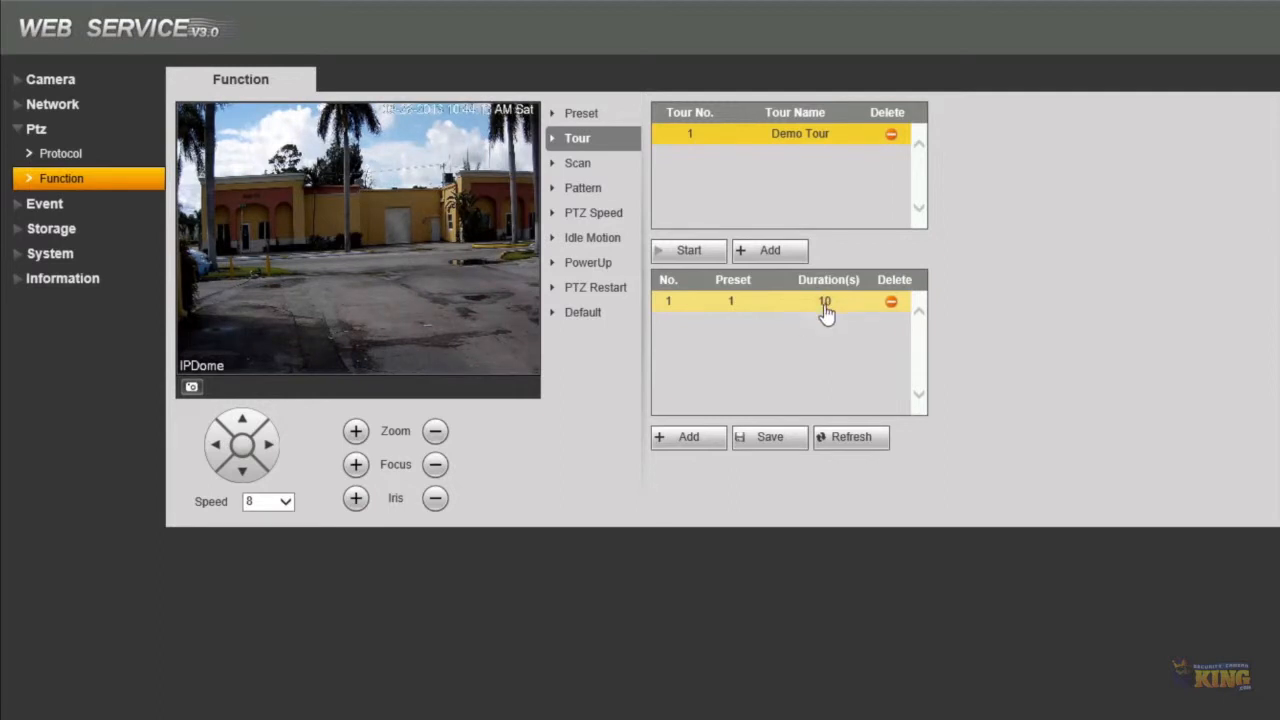
left_click(824, 301)
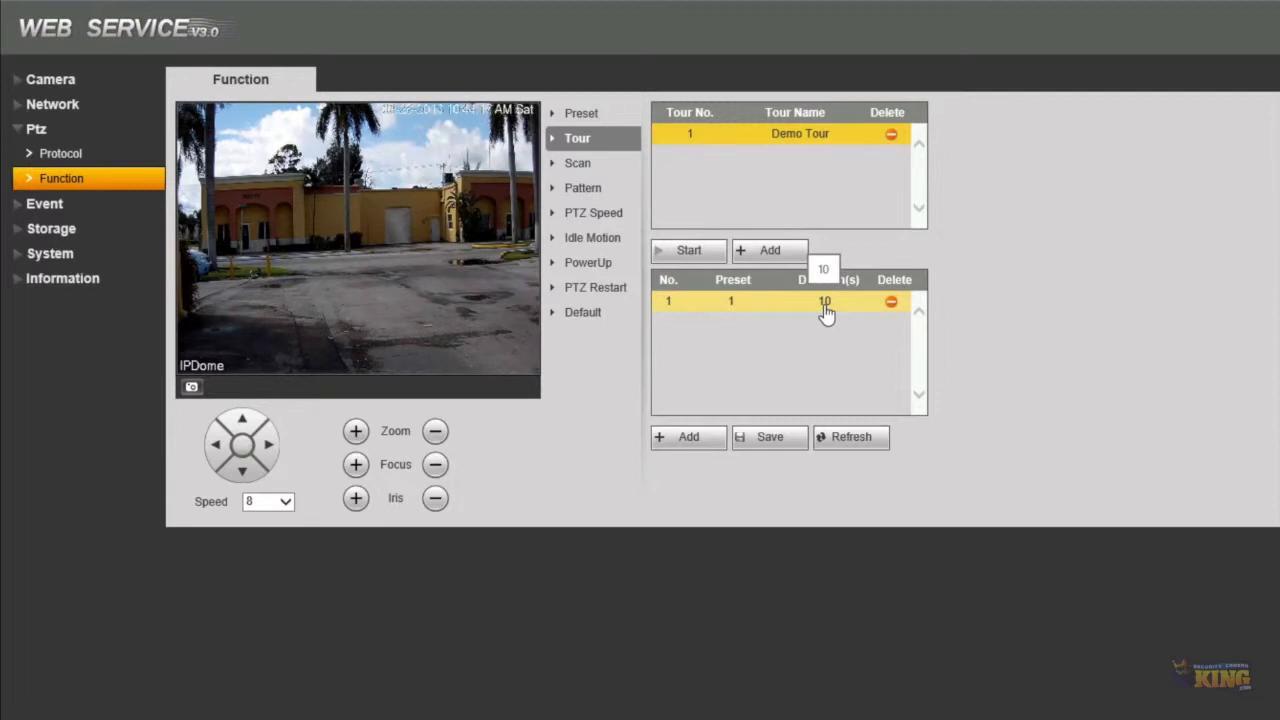
left_click(824, 301)
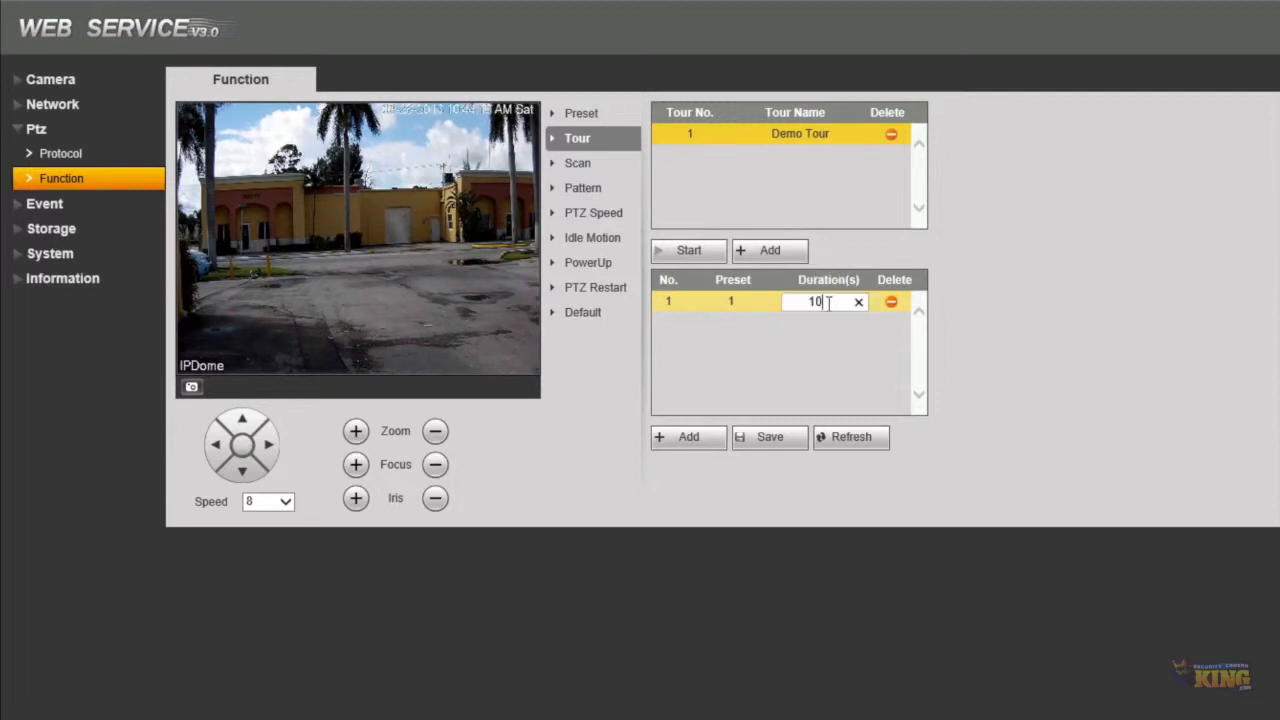
type("5")
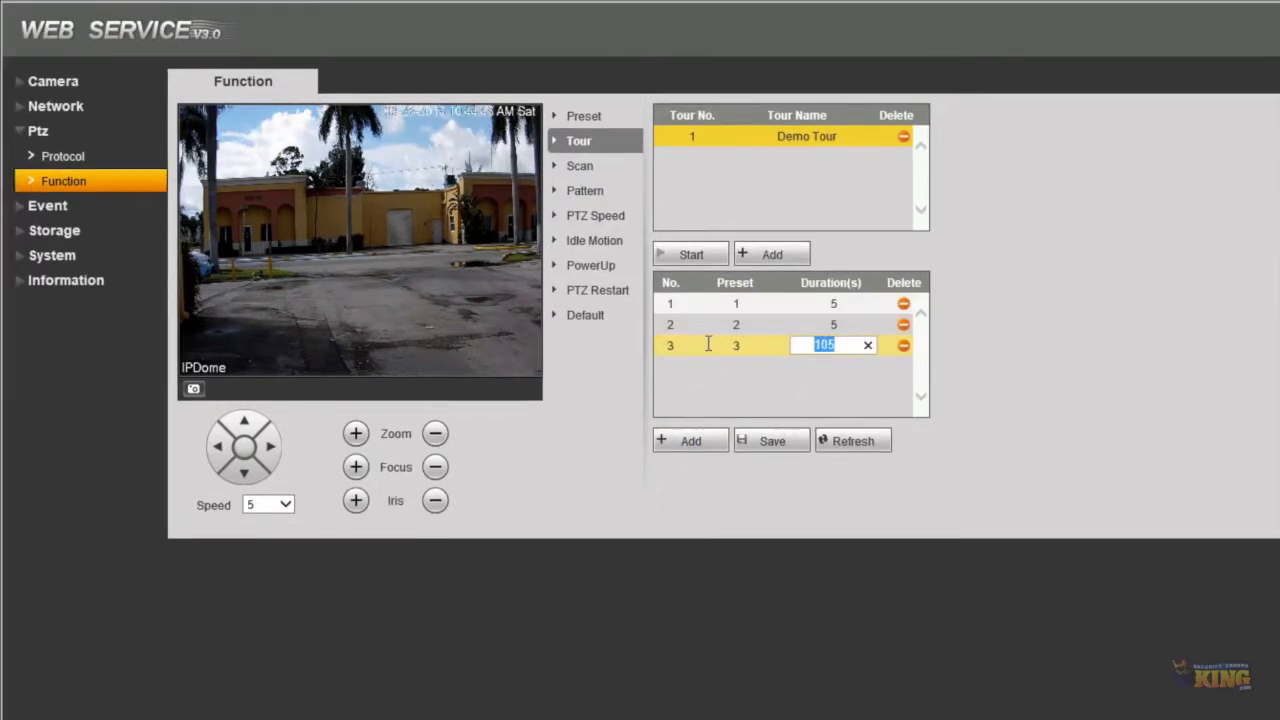
left_click(772, 440)
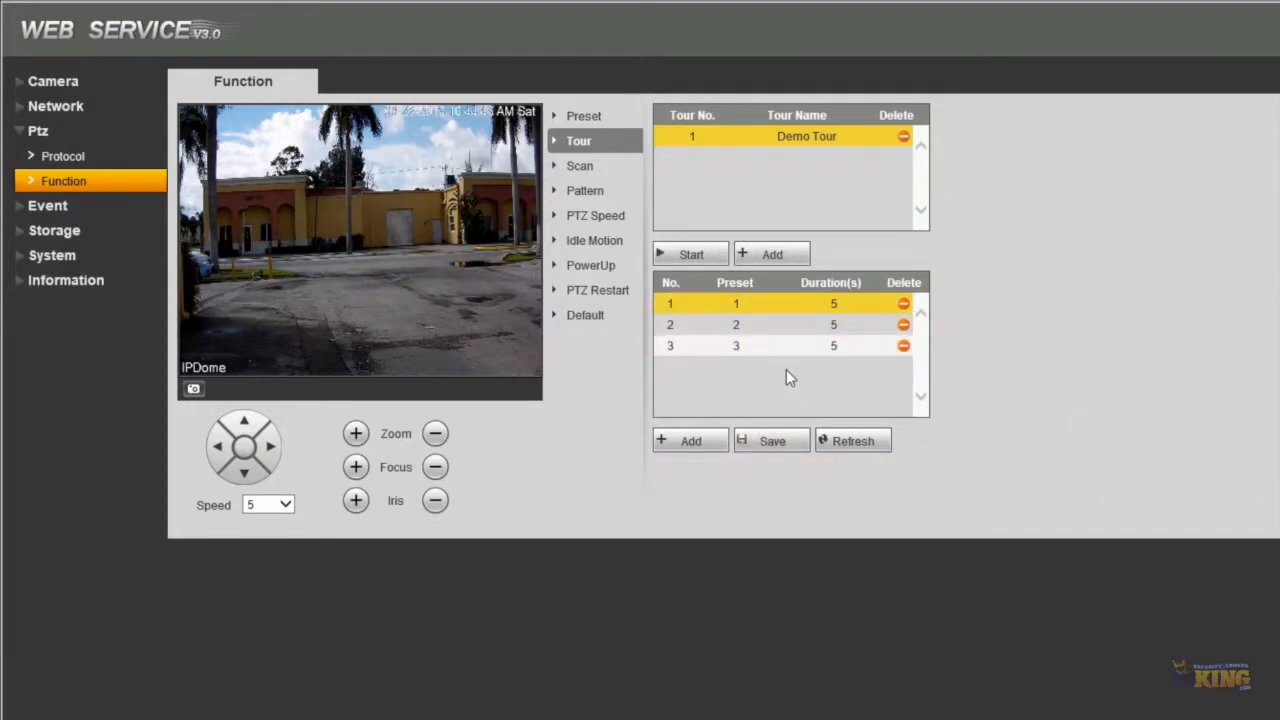
Save the tour steps, select Demo Tour and start it running.
left_click(771, 440)
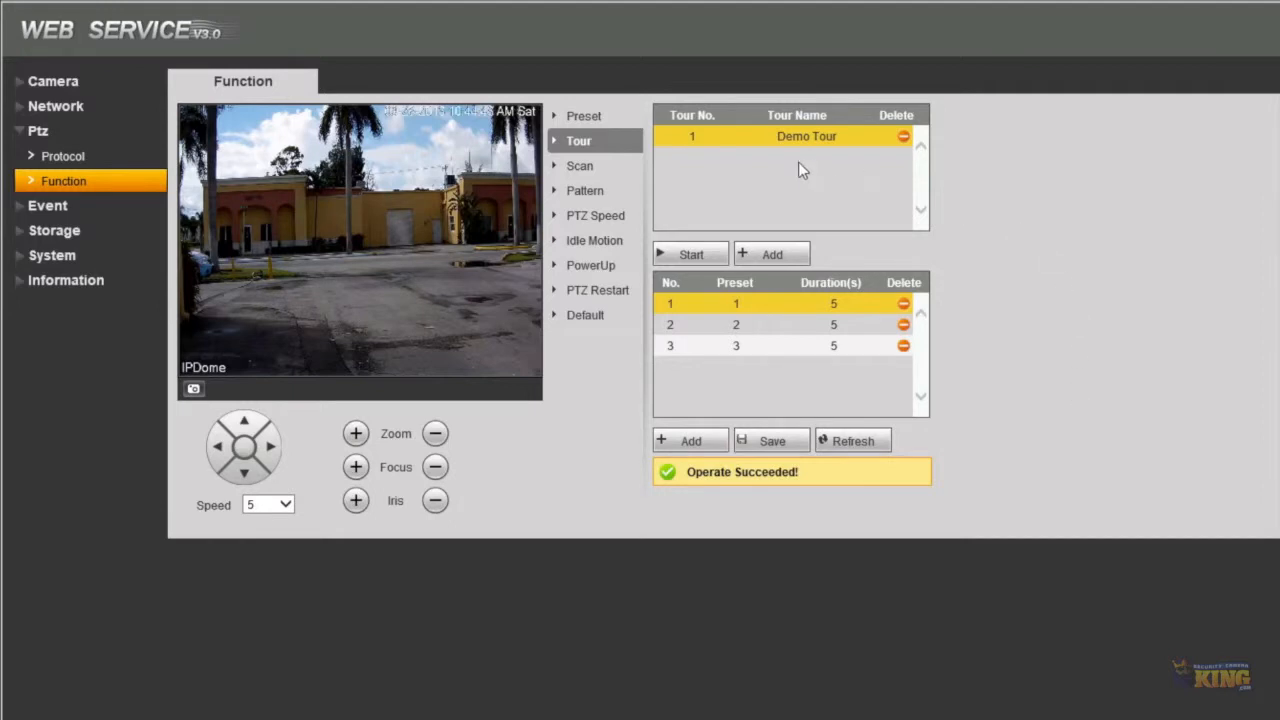
left_click(689, 253)
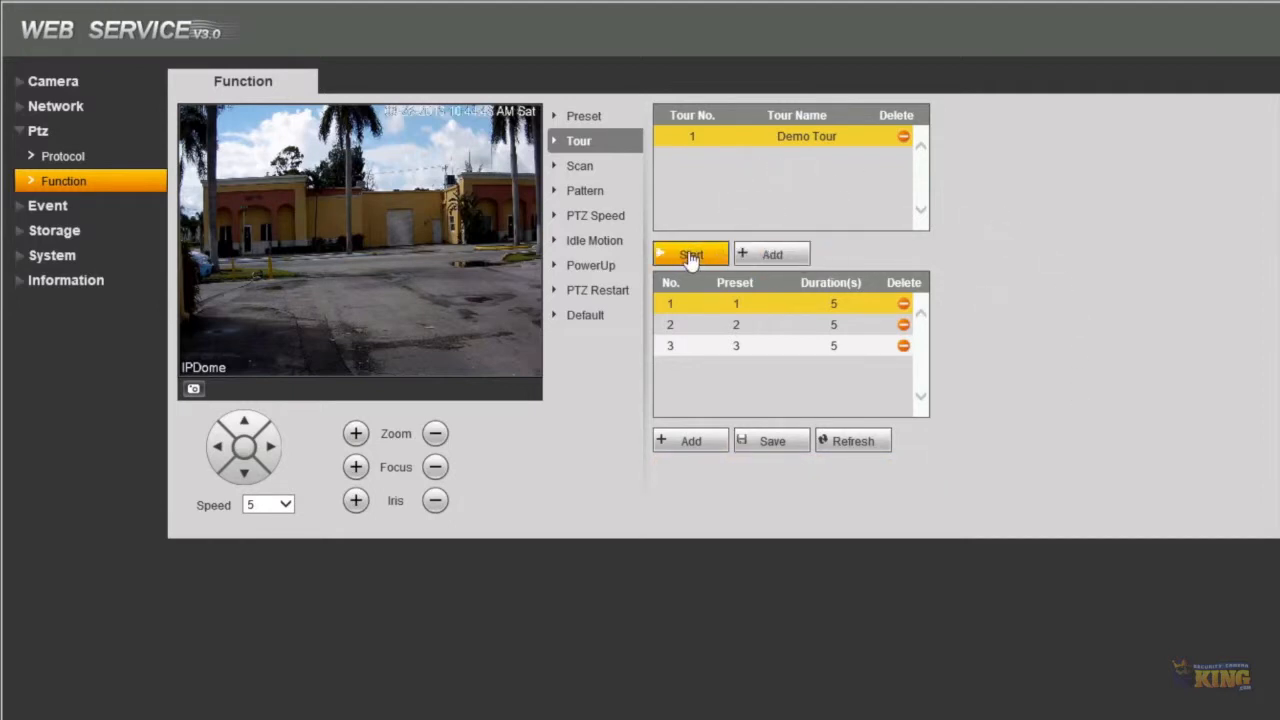
left_click(690, 253)
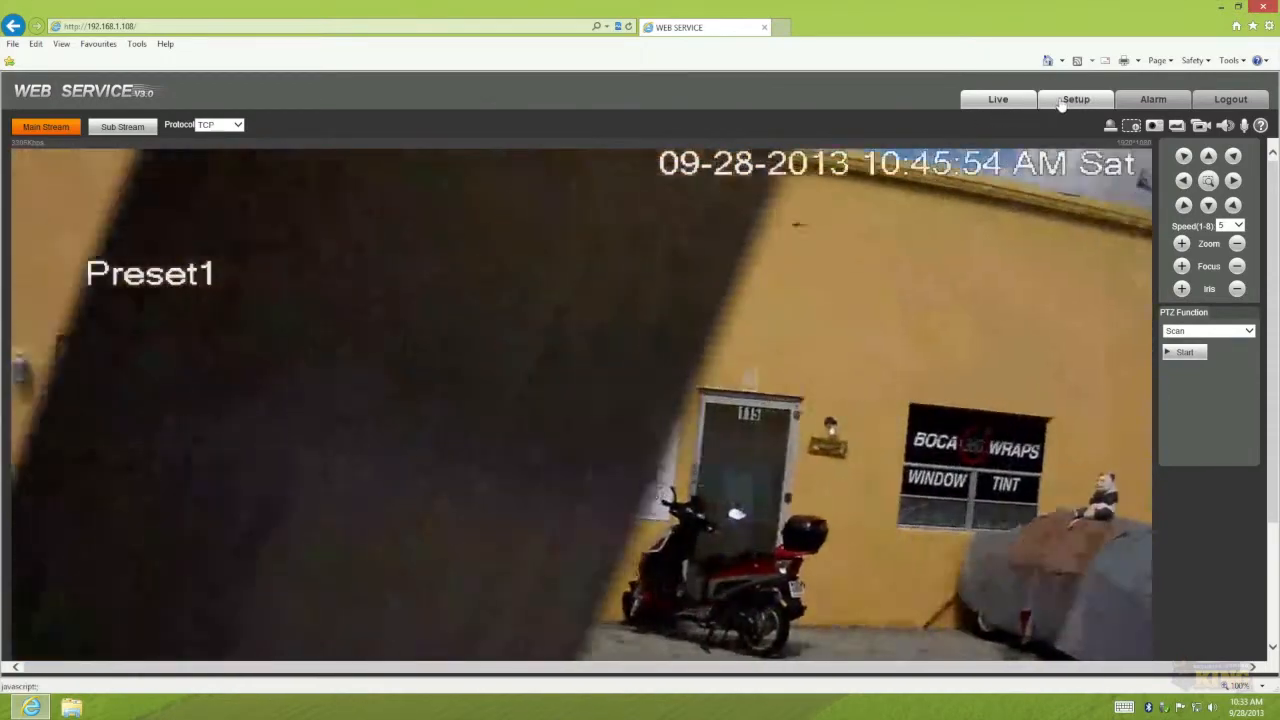
Recheck the live view, then open the PTZ Idle Motion settings page.
left_click(1074, 99)
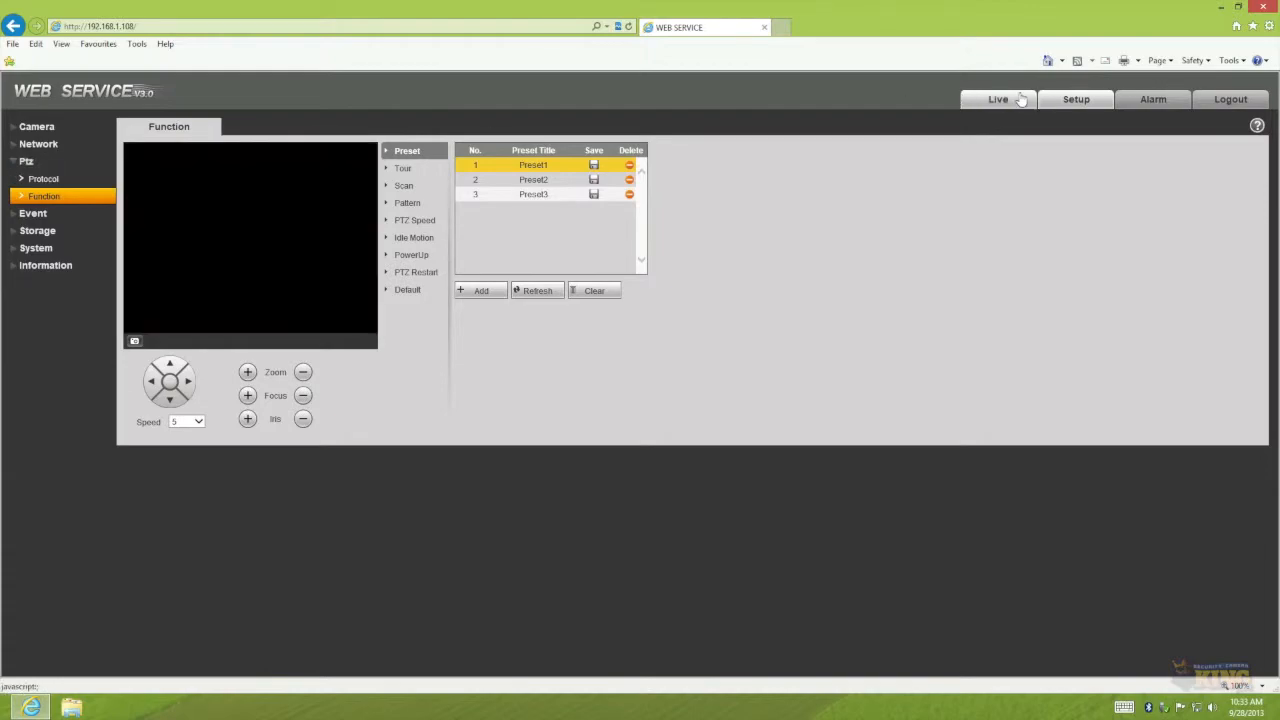
left_click(997, 99)
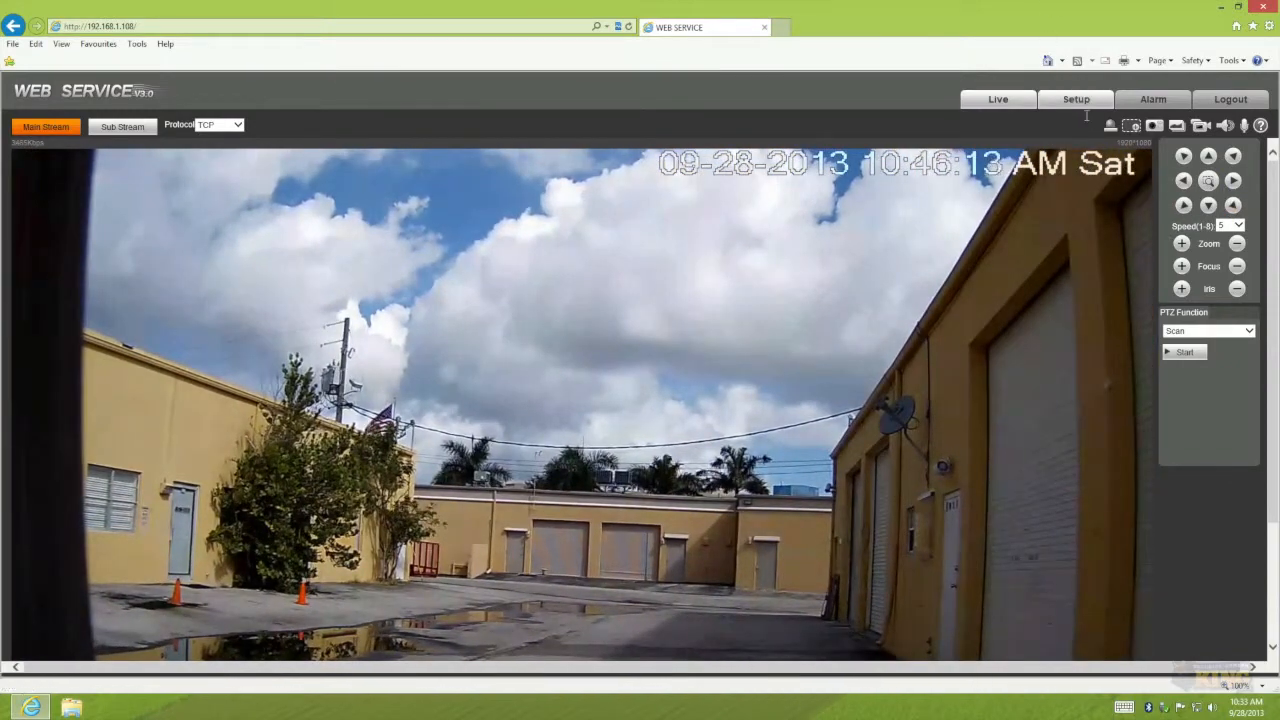
left_click(1075, 99)
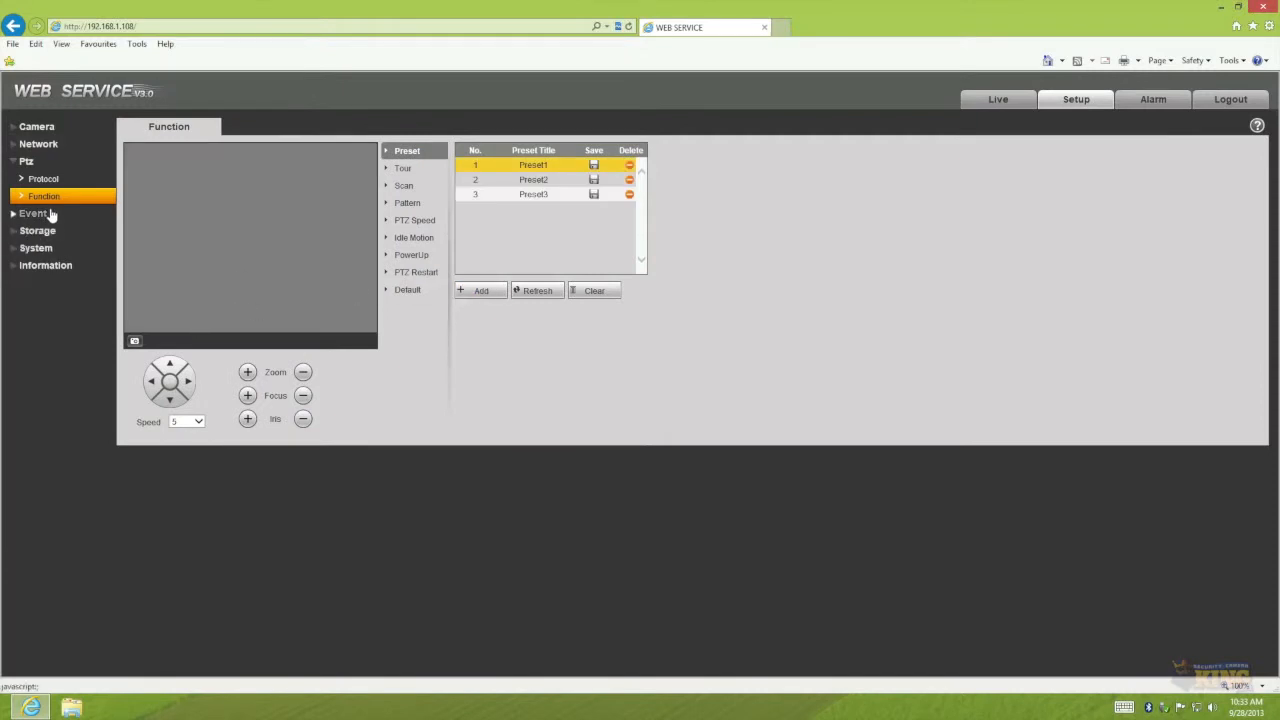
left_click(414, 237)
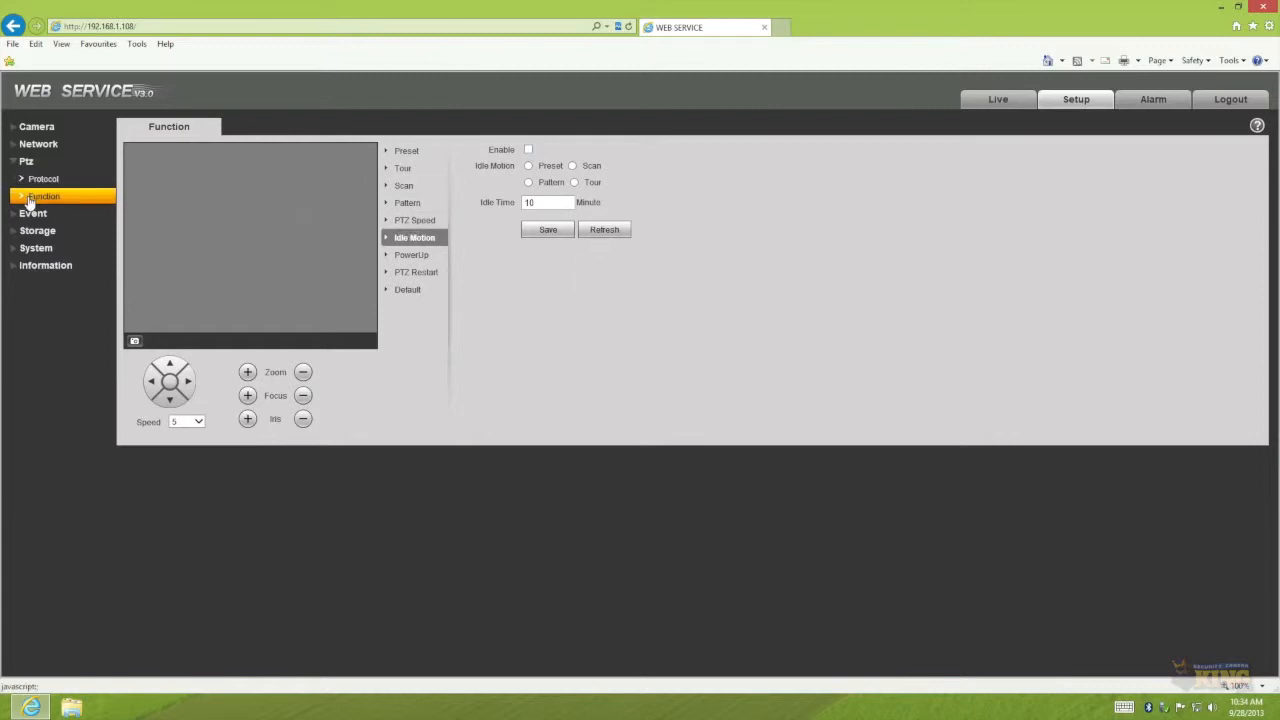
mouse_move(445, 232)
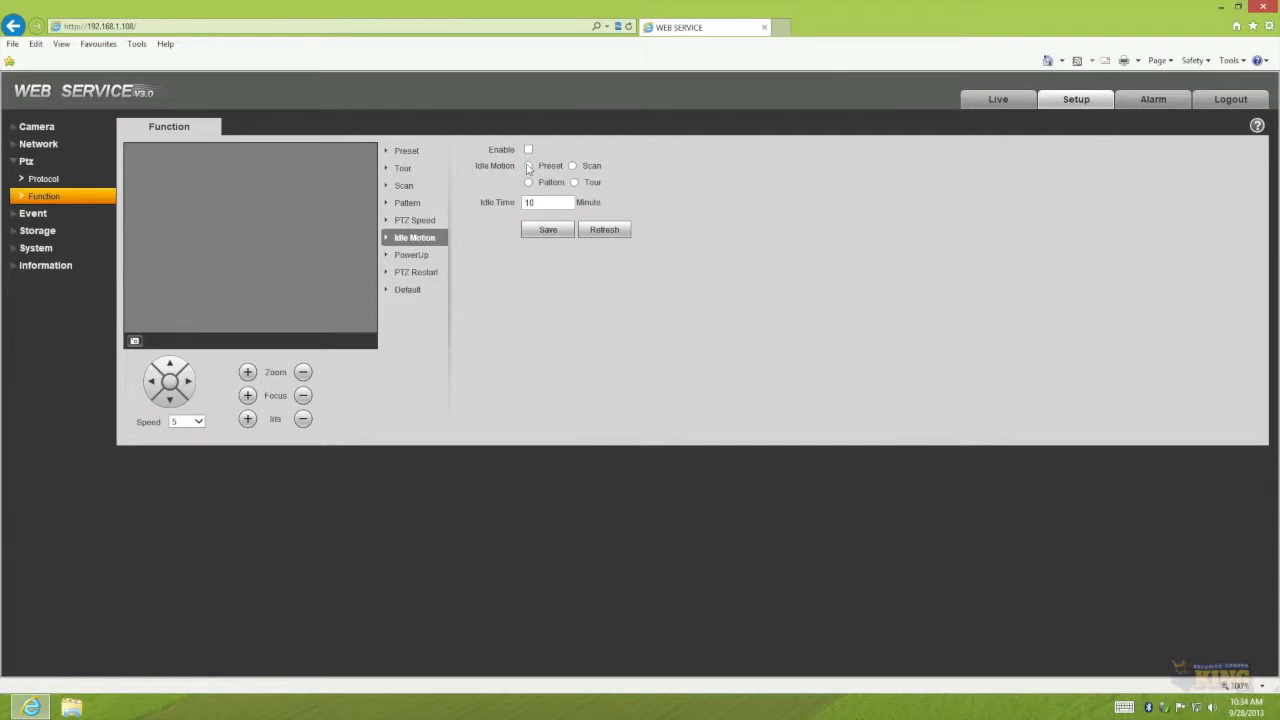
Enable idle motion running tour 1 'Demo Tour' after 1 idle minute, save, and view Live.
left_click(527, 149)
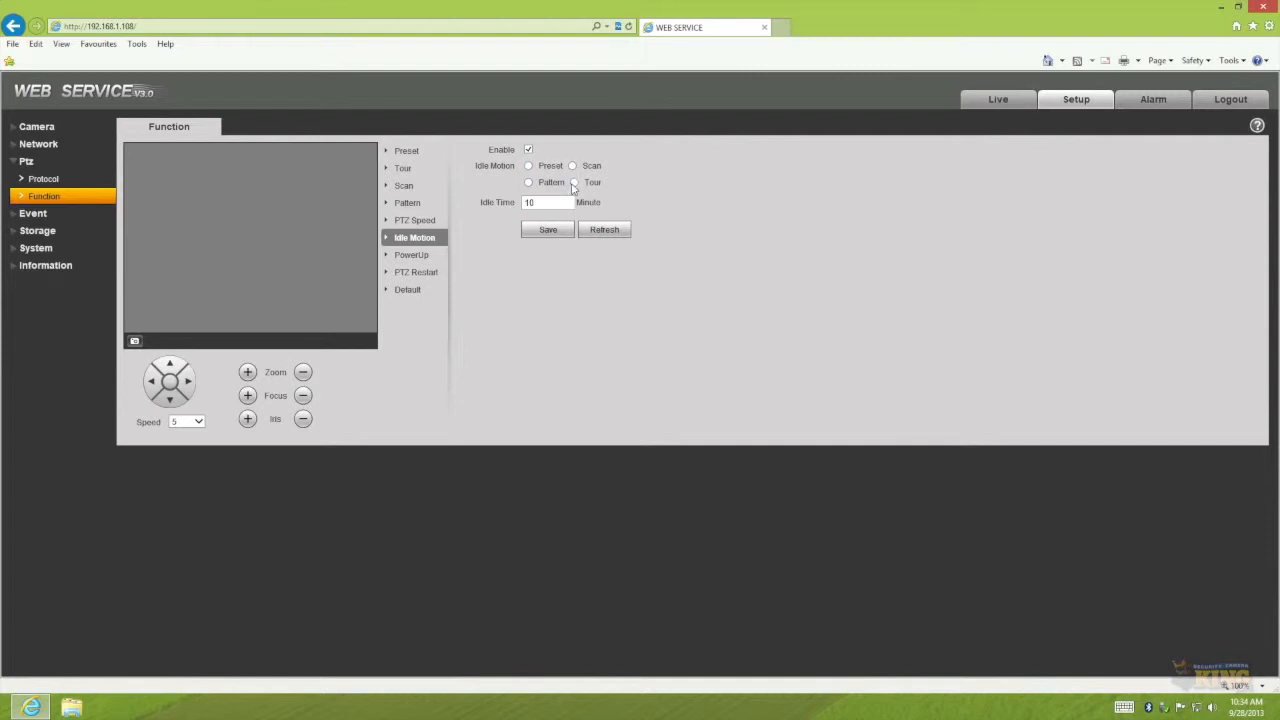
left_click(573, 182)
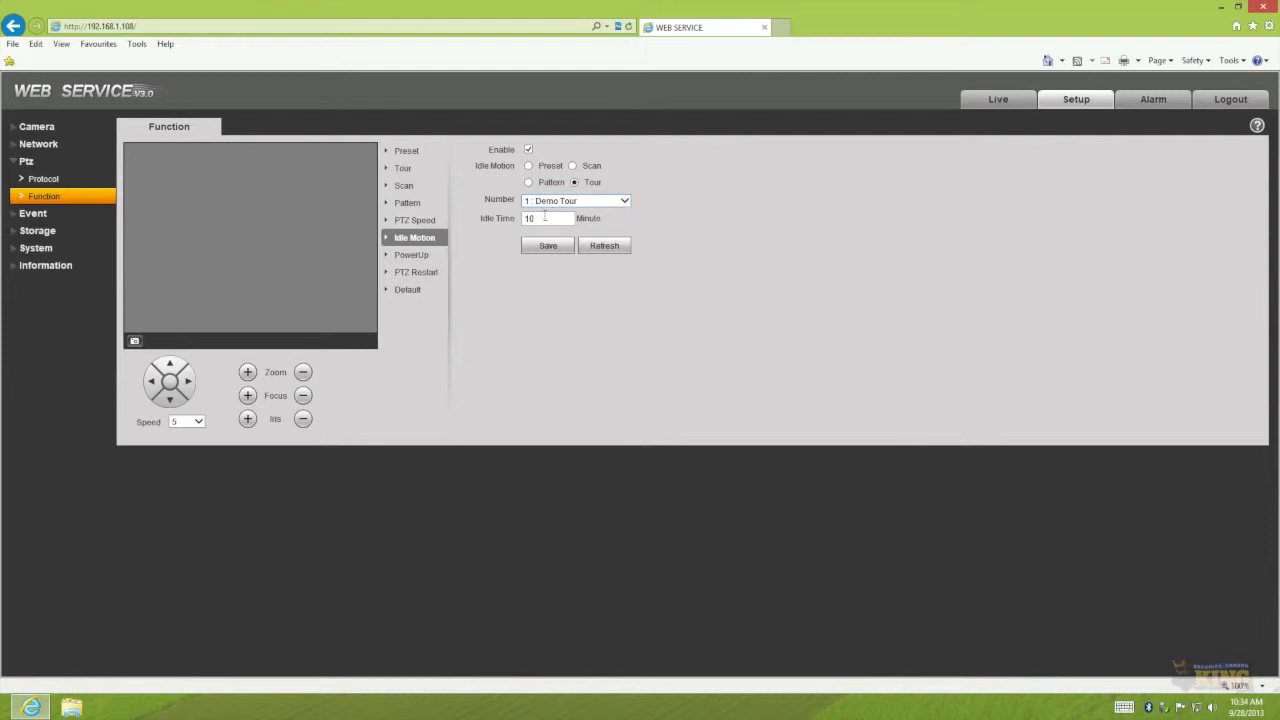
left_click(545, 218)
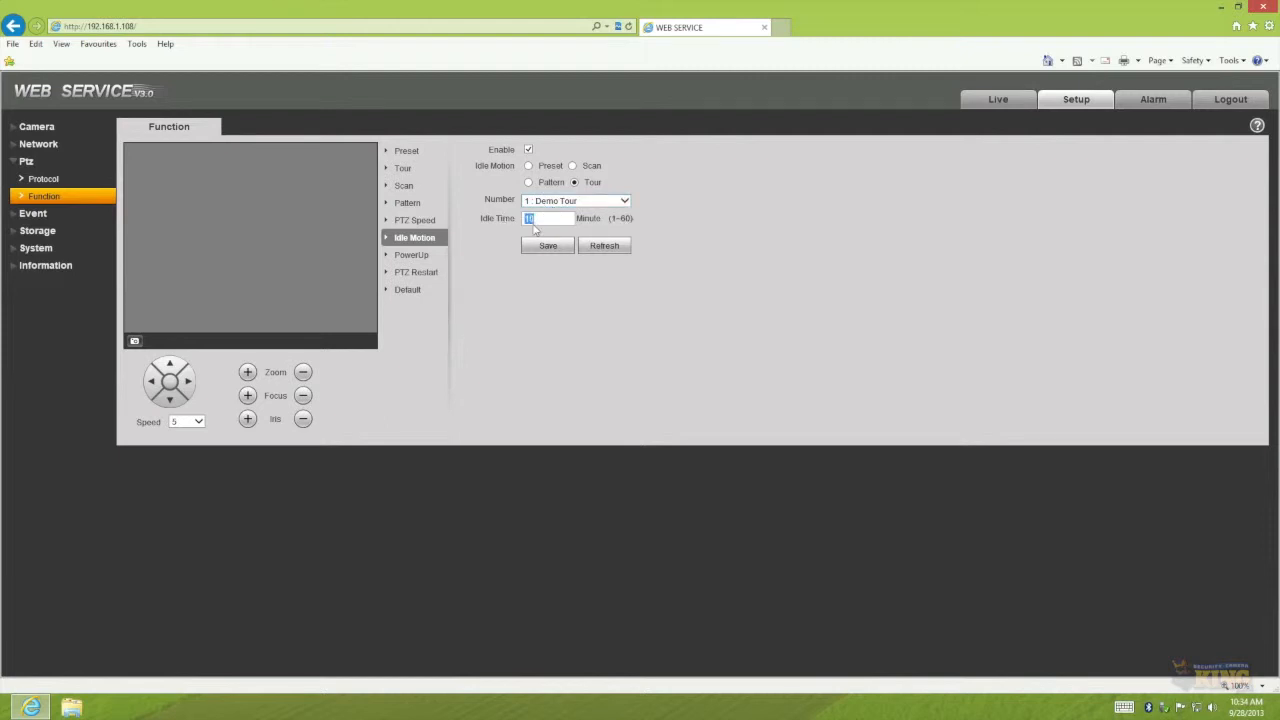
mouse_move(553, 221)
type("1")
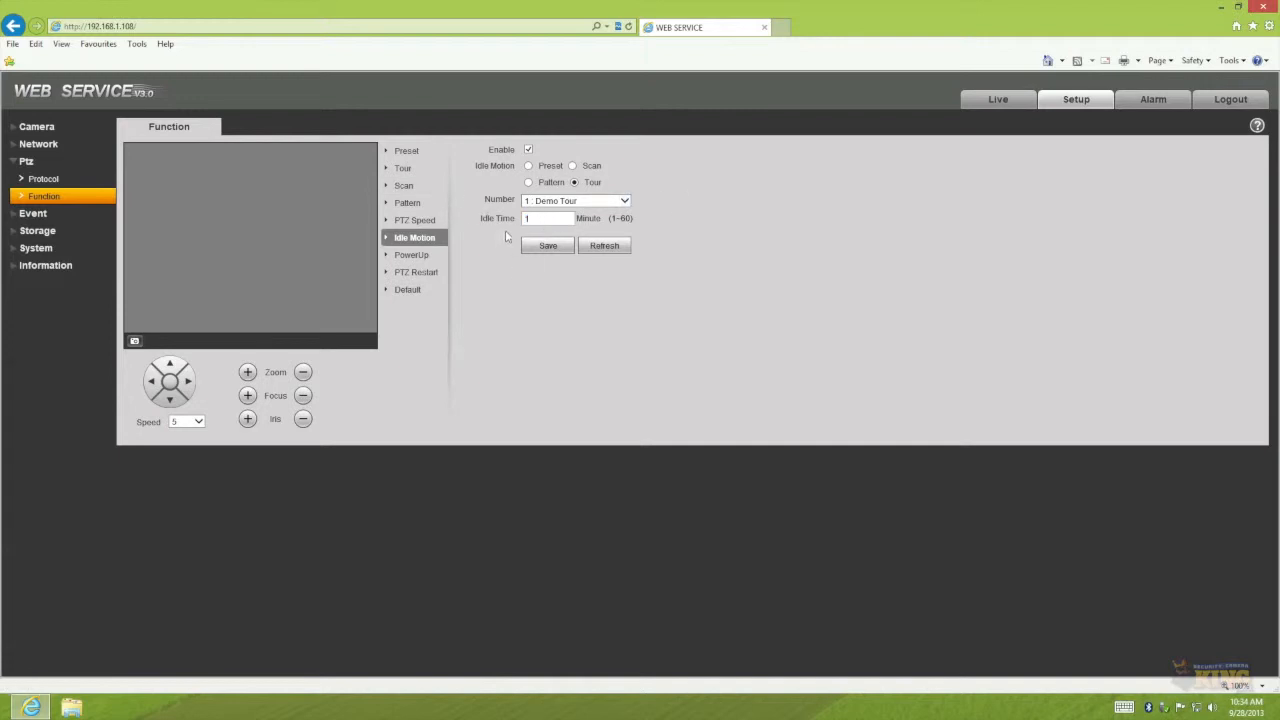
left_click(543, 218)
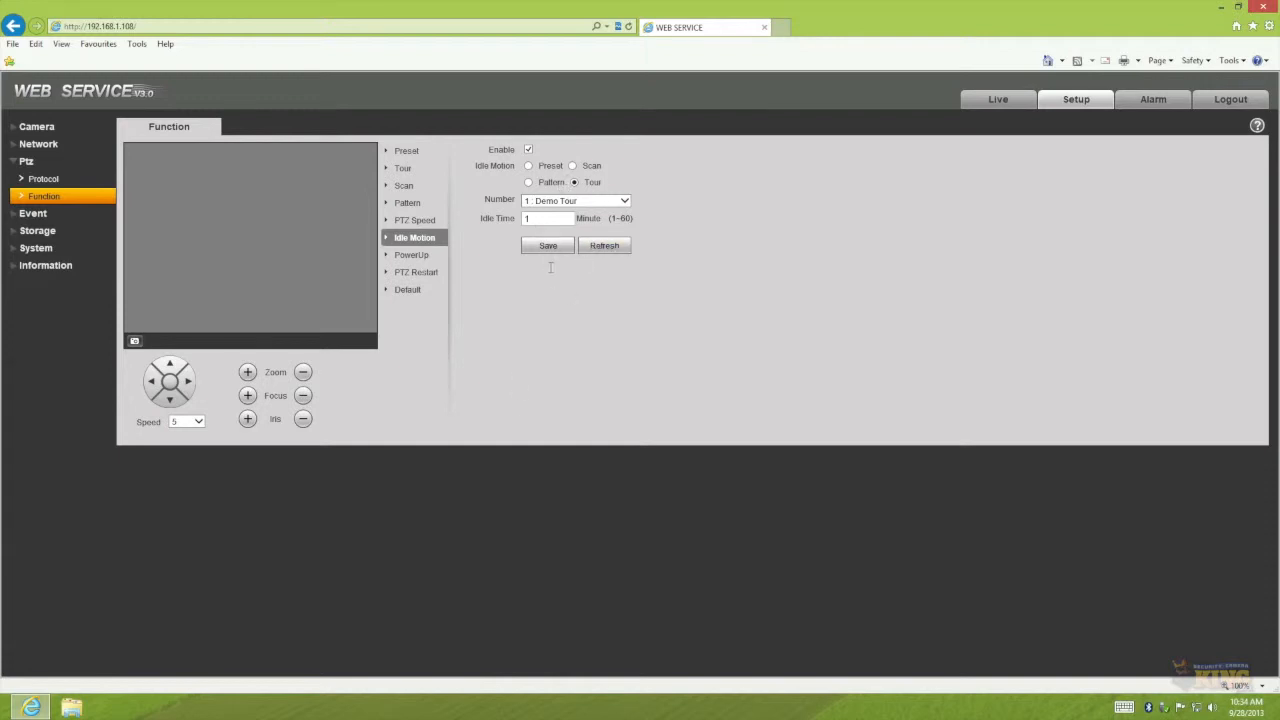
left_click(546, 245)
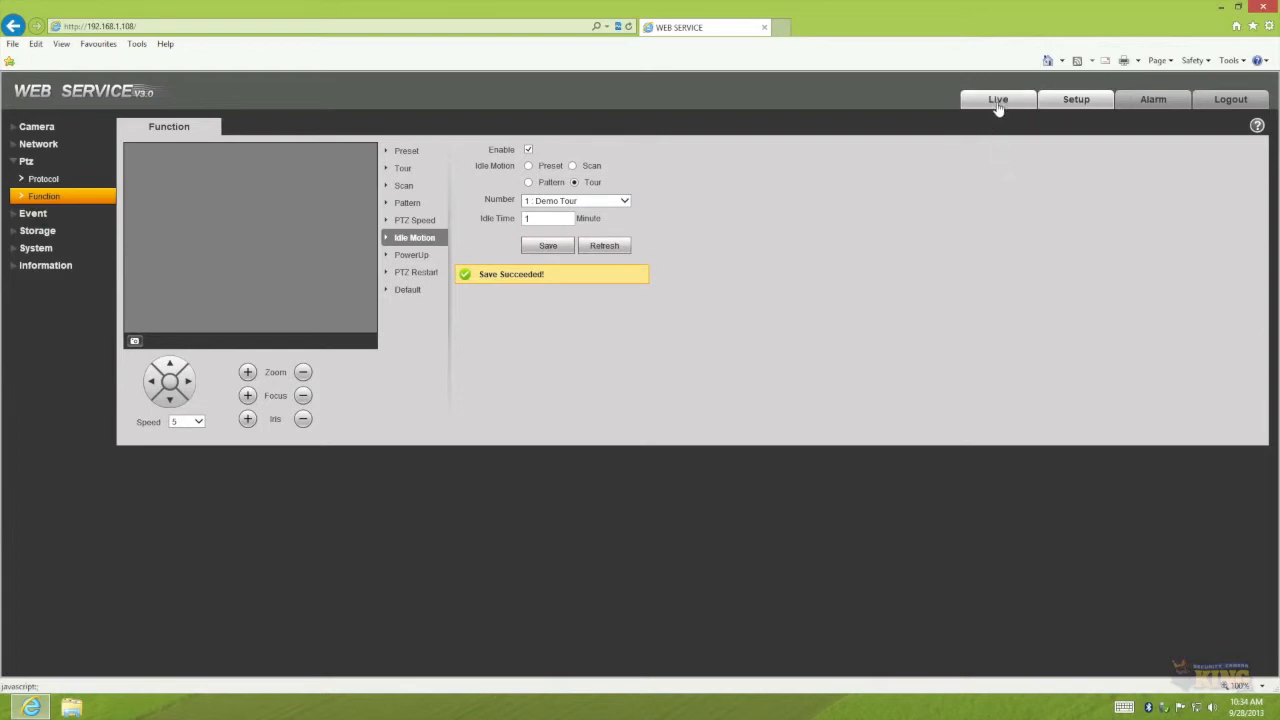
left_click(997, 99)
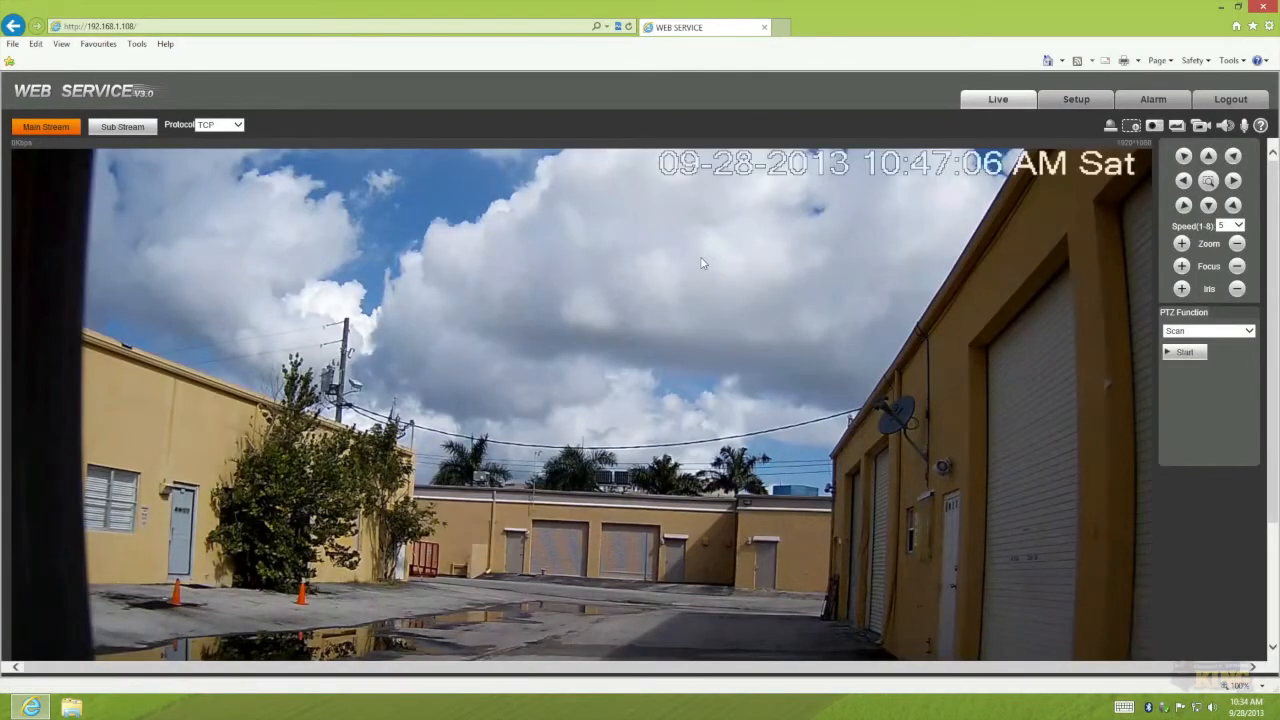